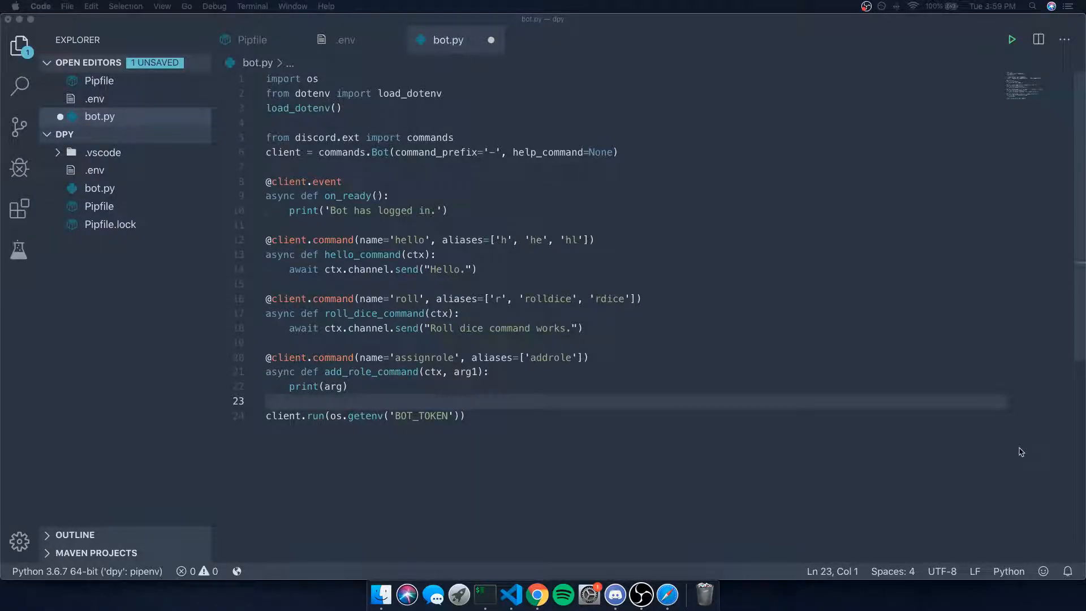
pyautogui.moveTo(537, 594)
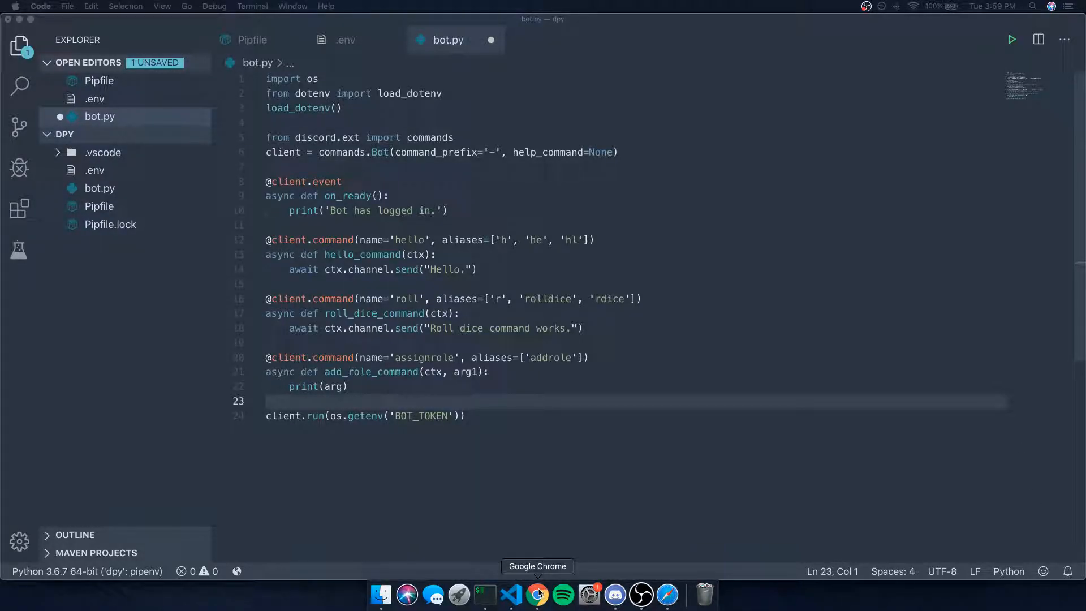
# - In the discord.py docs, browse the Command reference attributes down to the Bot entries
pyautogui.click(536, 594)
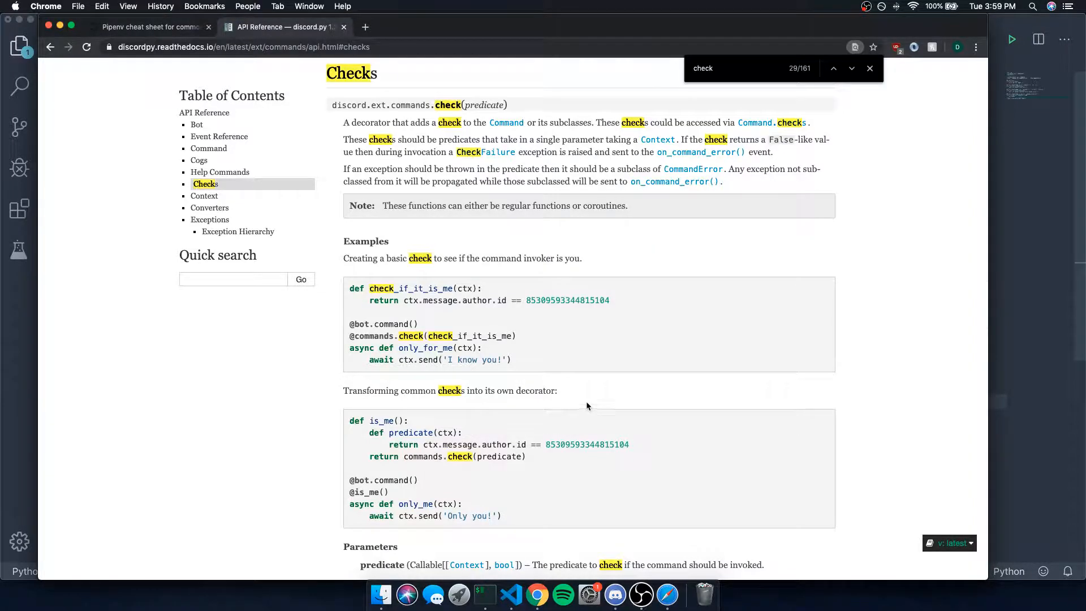
pyautogui.scroll(-3)
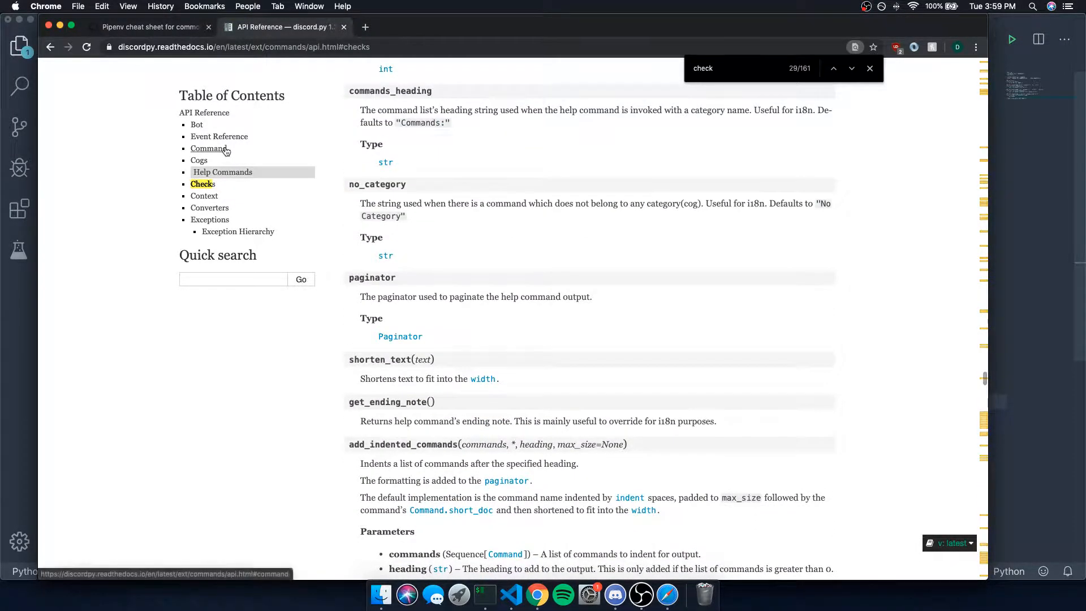
pyautogui.click(209, 148)
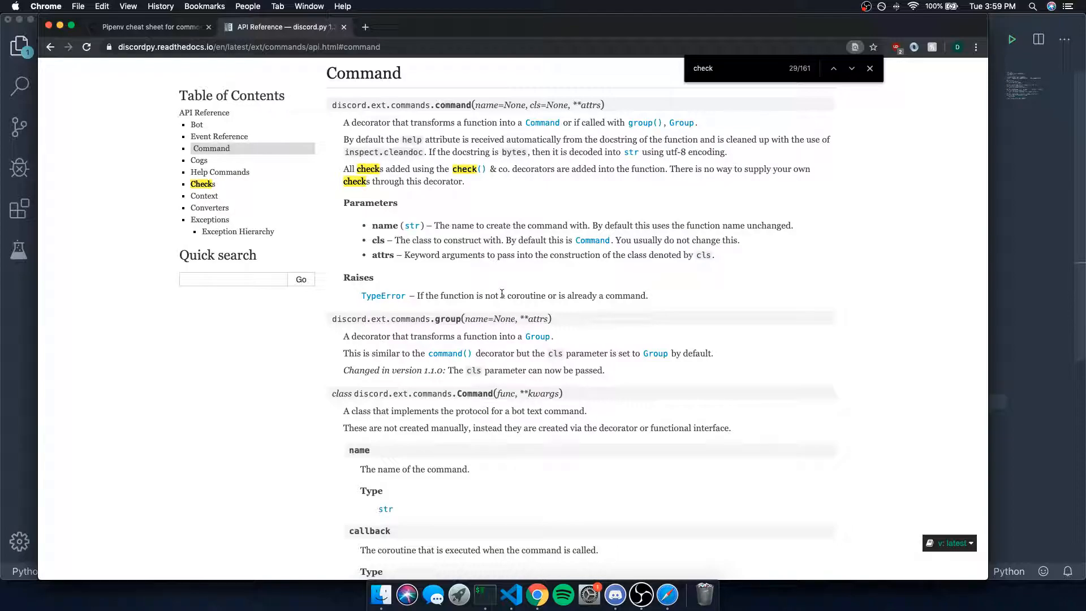
pyautogui.moveTo(537, 308)
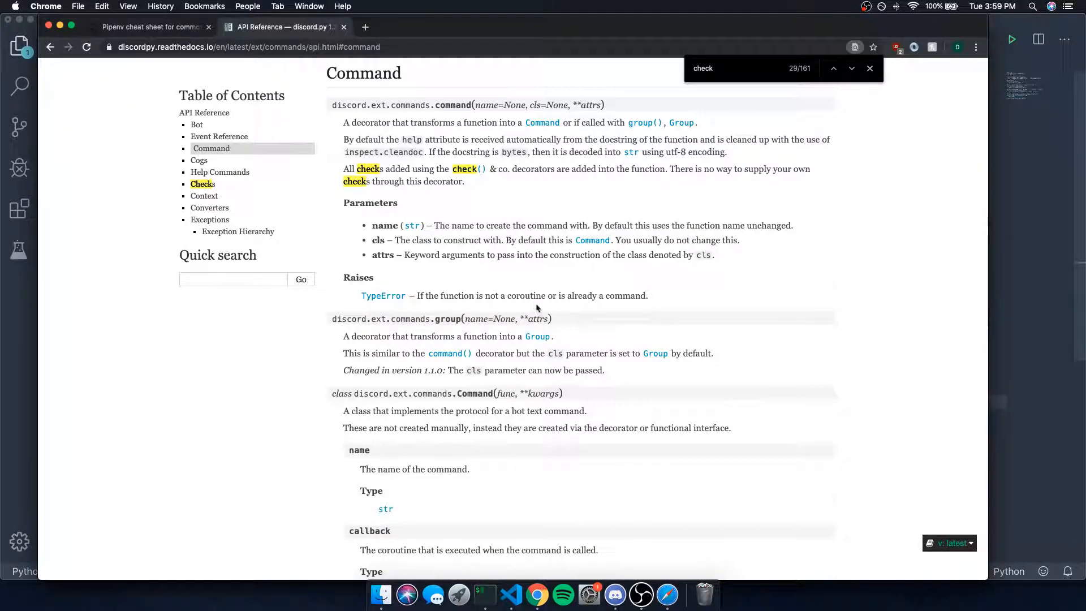
pyautogui.scroll(-3)
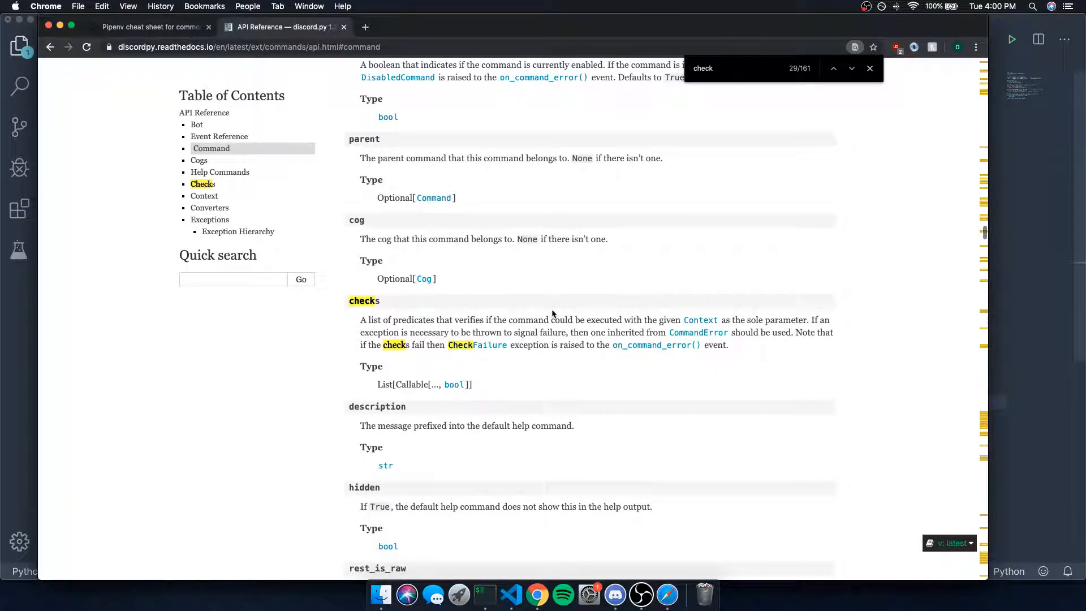
pyautogui.scroll(-3)
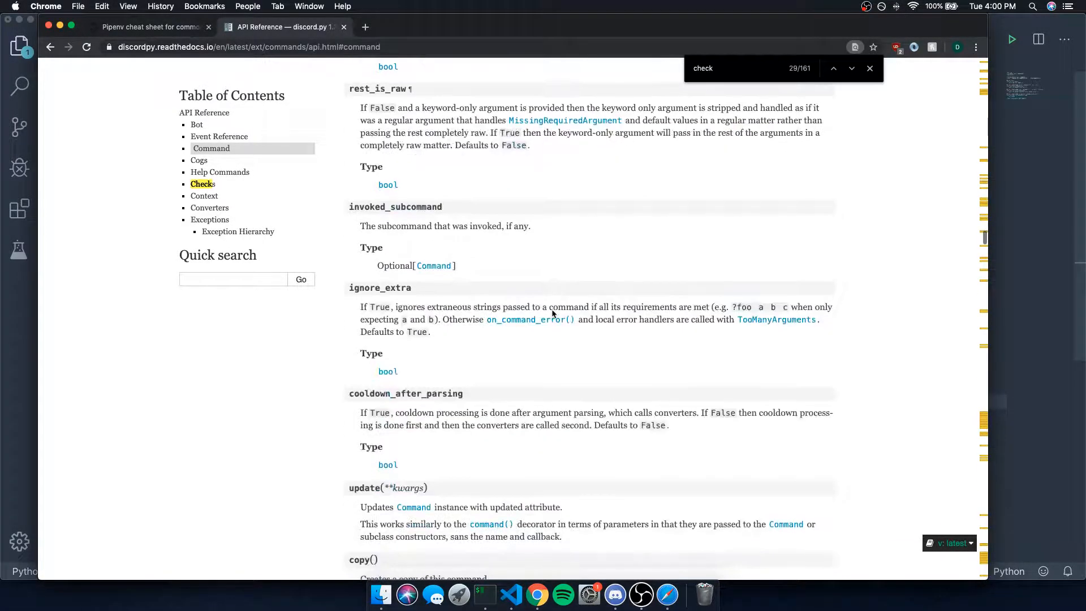
pyautogui.scroll(-3)
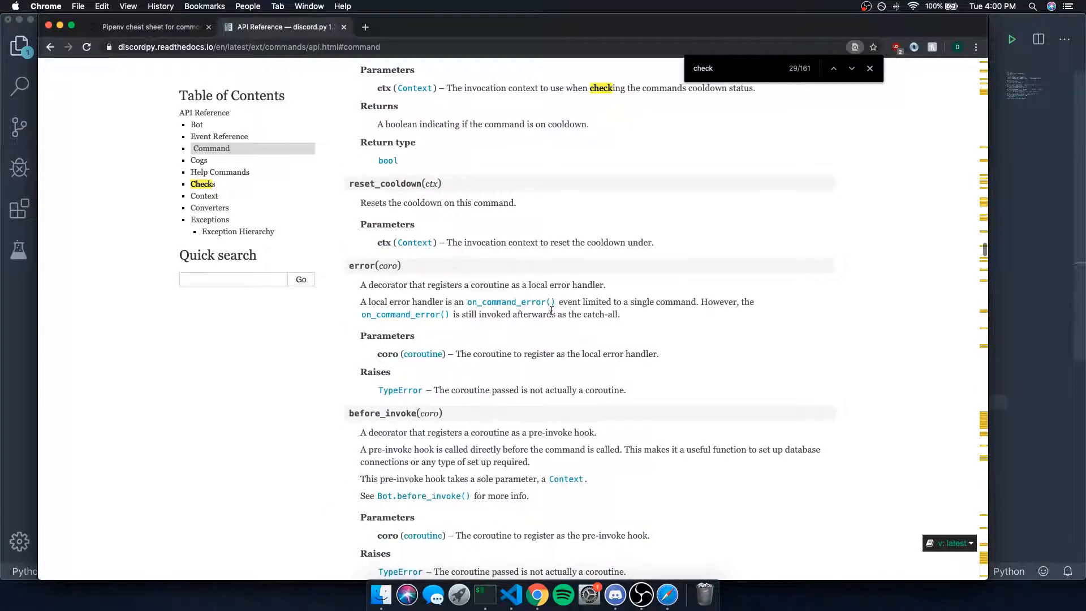
pyautogui.scroll(-3)
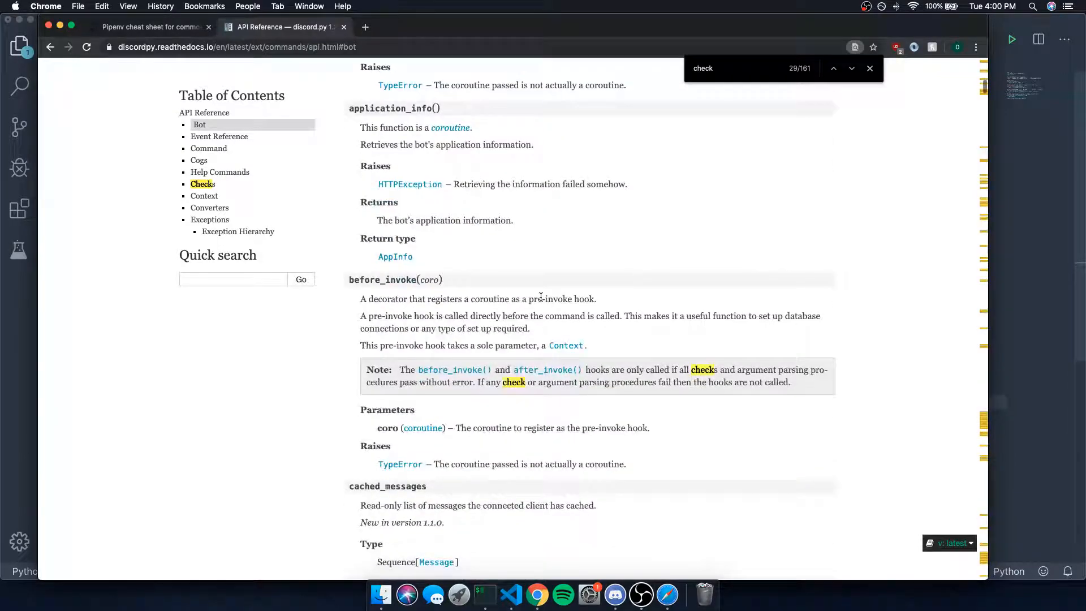
# - Open the commands Event Reference and select the on_command_error event name
pyautogui.click(222, 136)
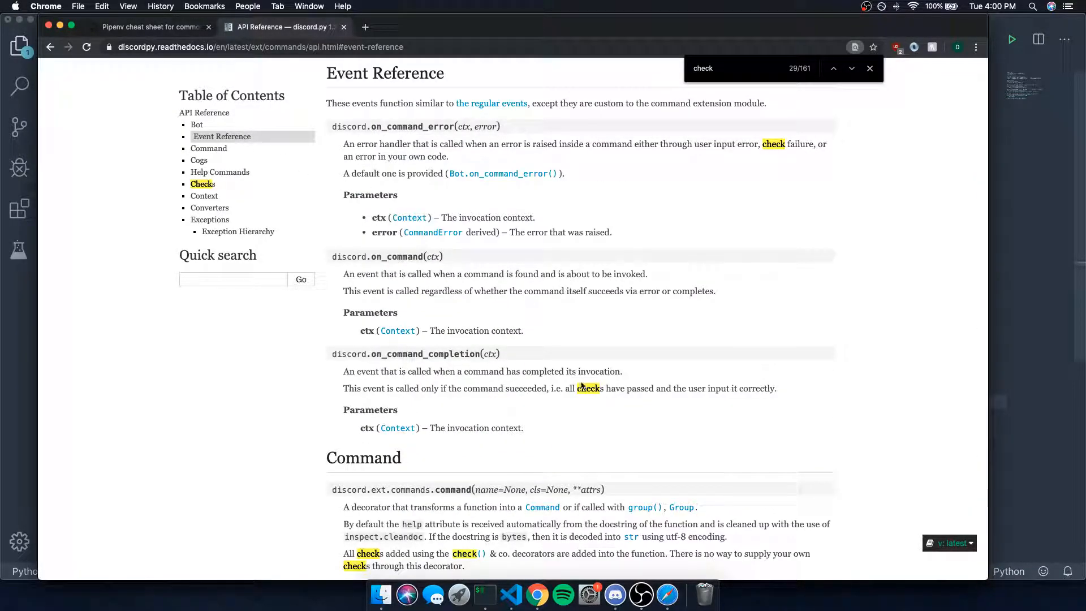
pyautogui.moveTo(402, 214)
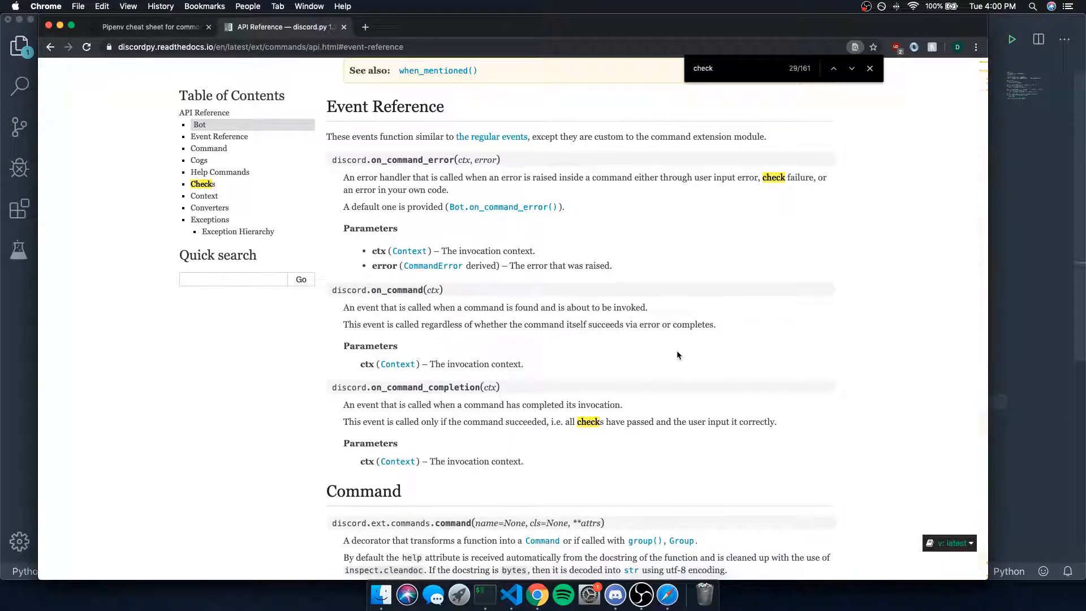
pyautogui.moveTo(256, 59)
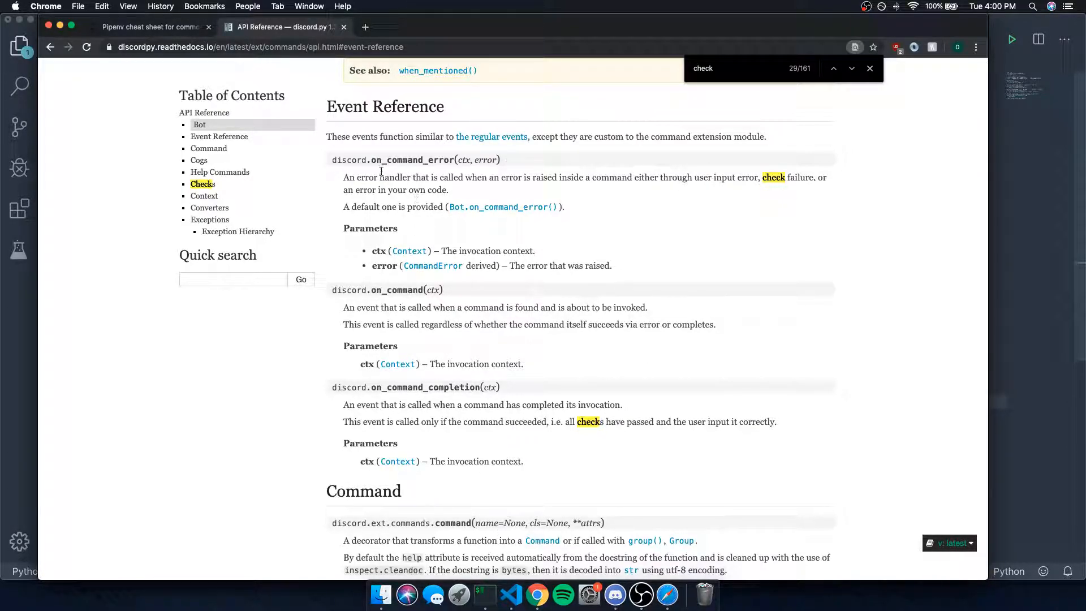
pyautogui.doubleClick(411, 160)
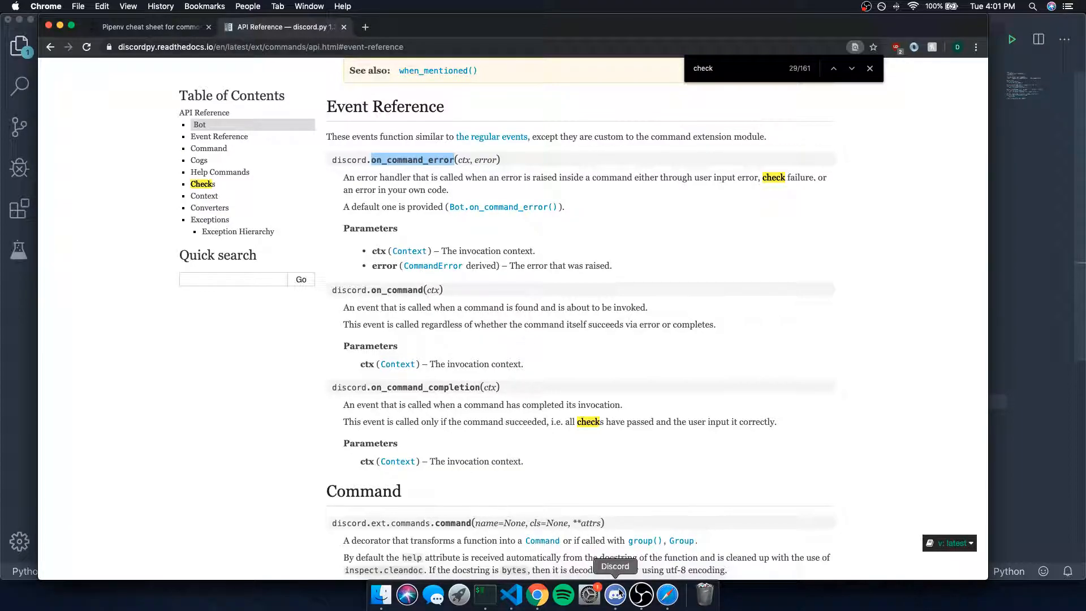
pyautogui.moveTo(484, 594)
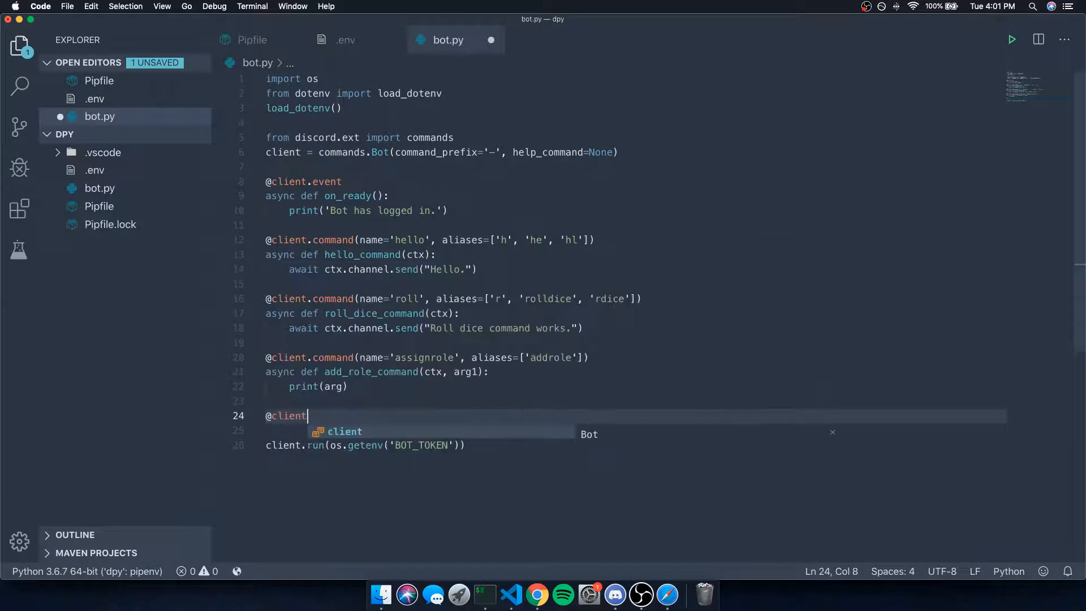
pyautogui.write('.on')
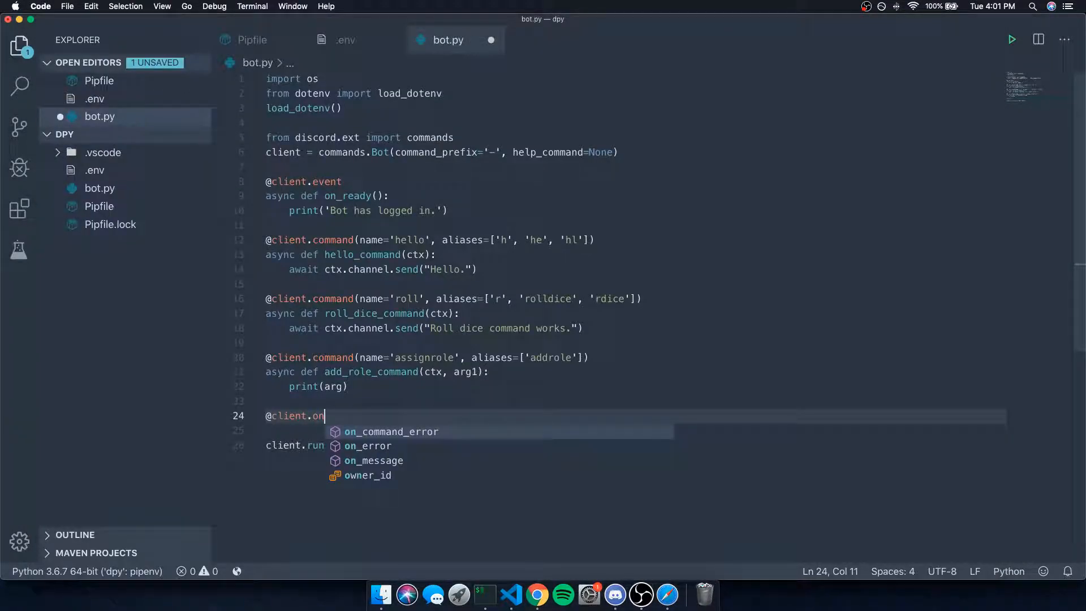
pyautogui.write('_')
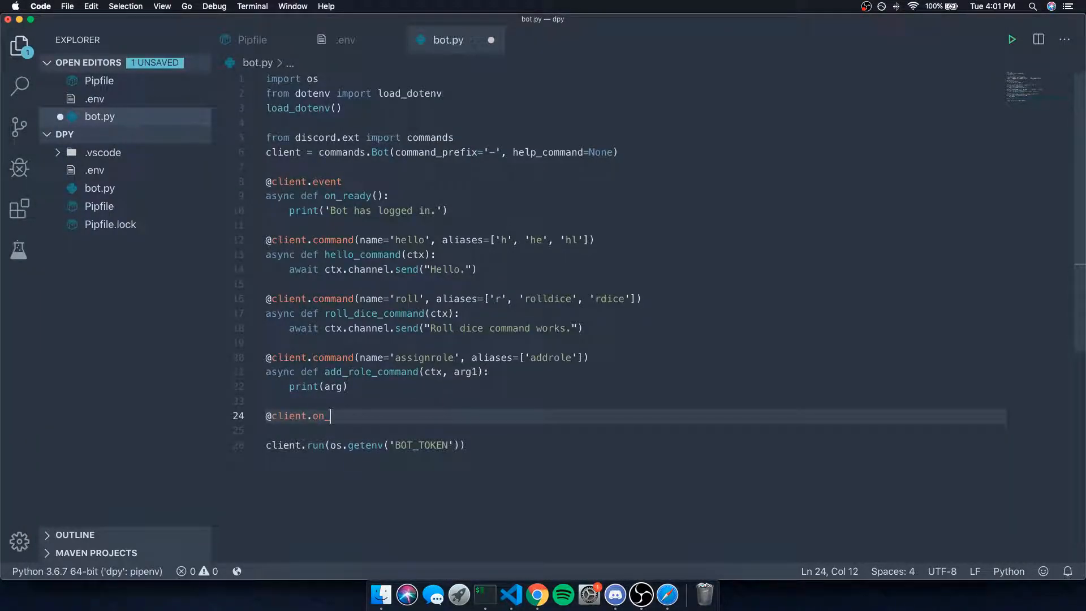
pyautogui.write('event')
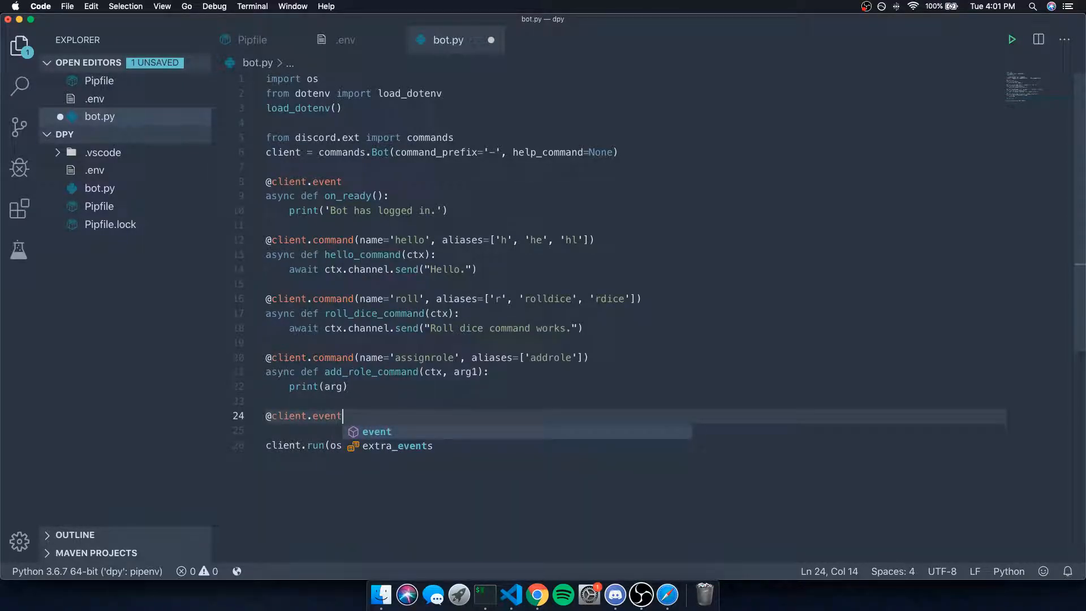
pyautogui.write('async def o')
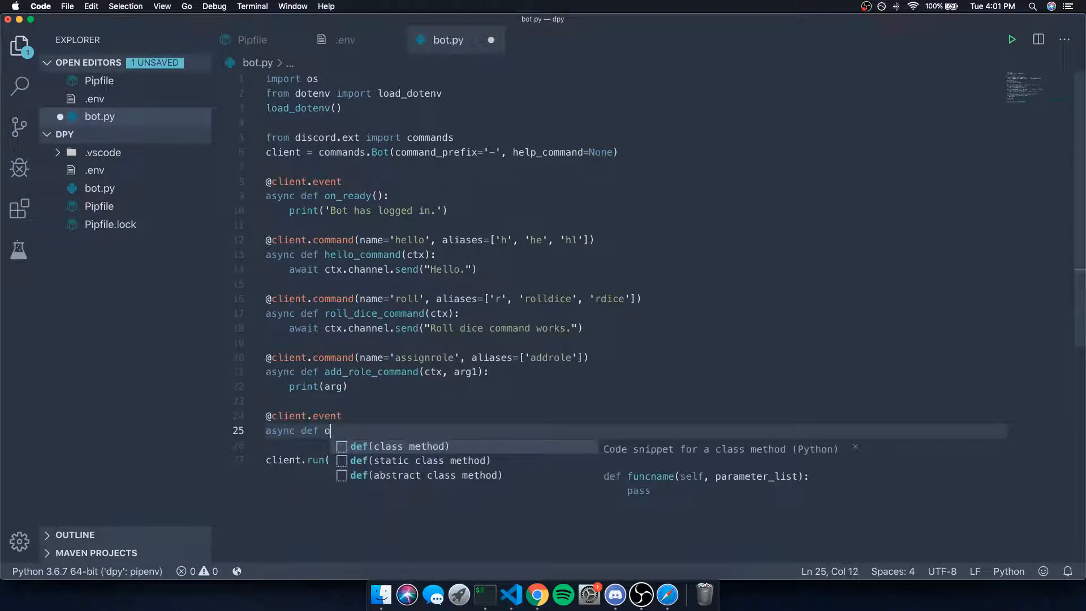
pyautogui.write('n_command_error(')
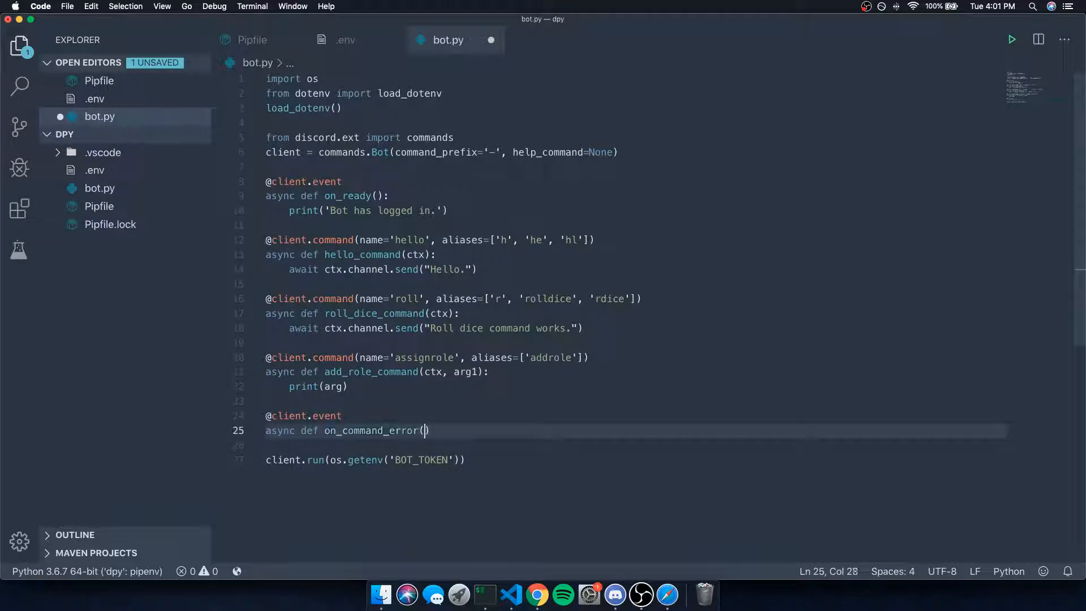
pyautogui.write('ct')
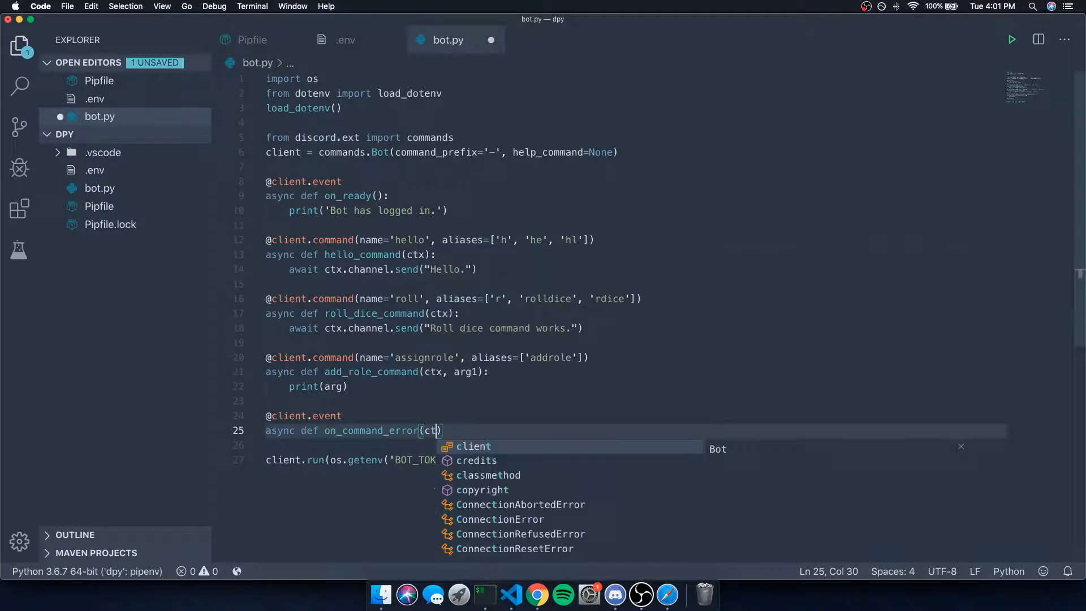
pyautogui.write('x, error')
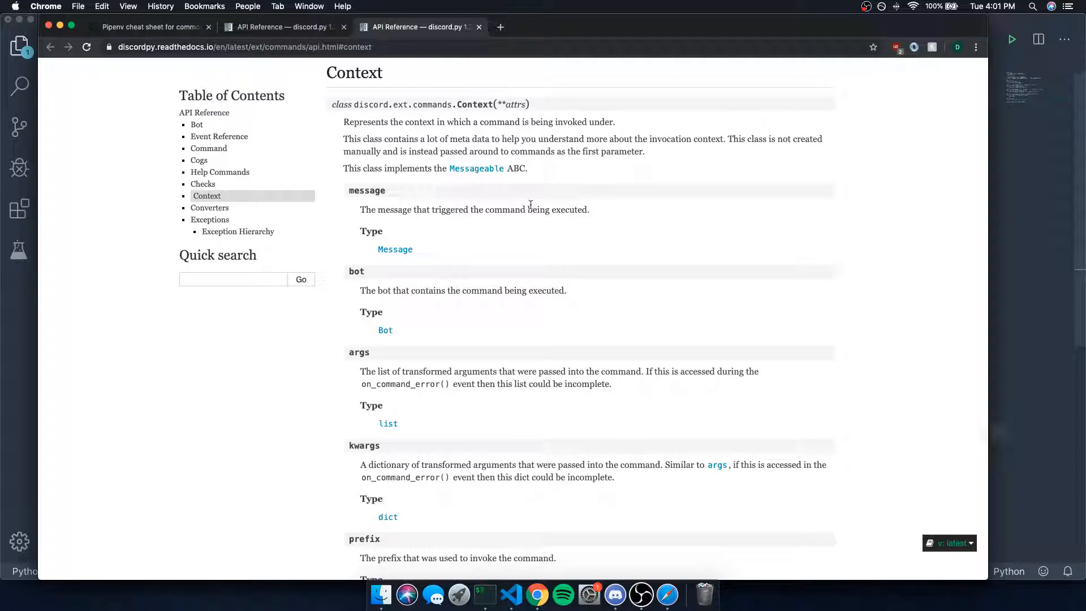
pyautogui.moveTo(605, 220)
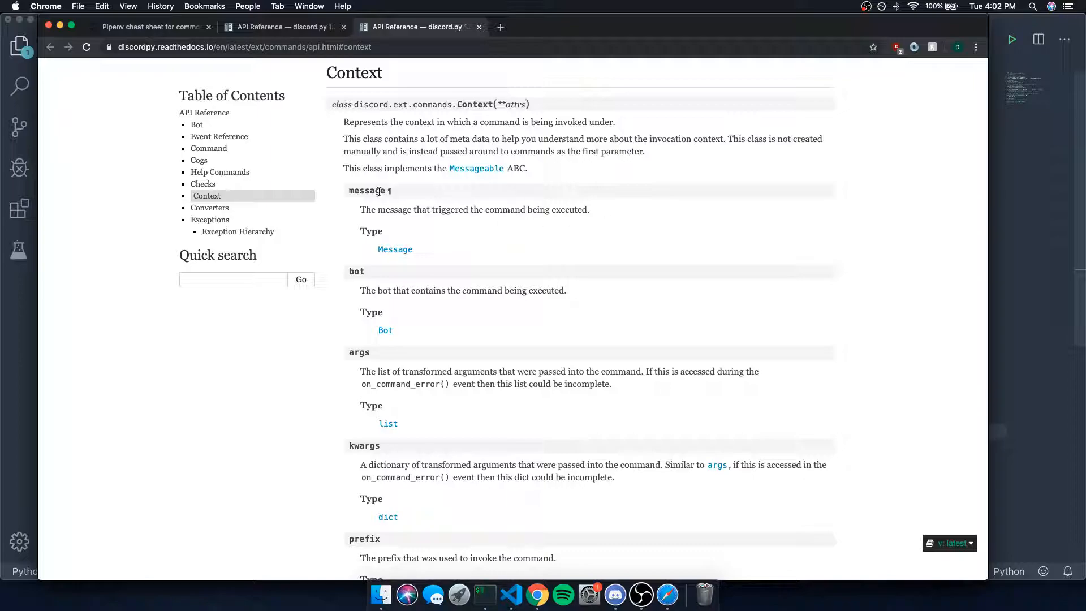
# - Select Context's bot attribute and read down to the invoke and reinvoke methods
pyautogui.doubleClick(356, 271)
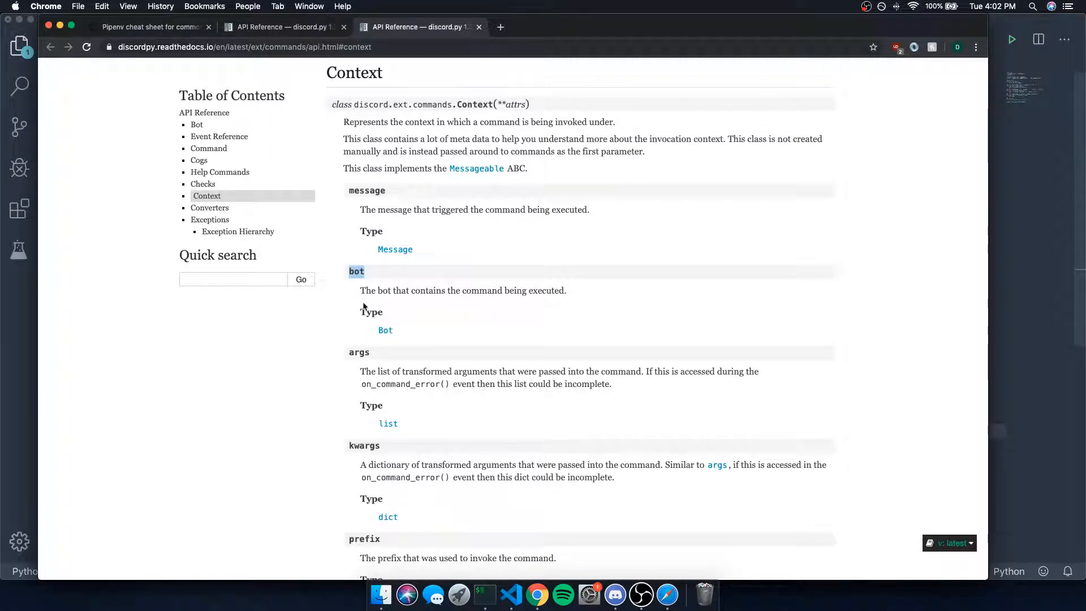
pyautogui.scroll(-3)
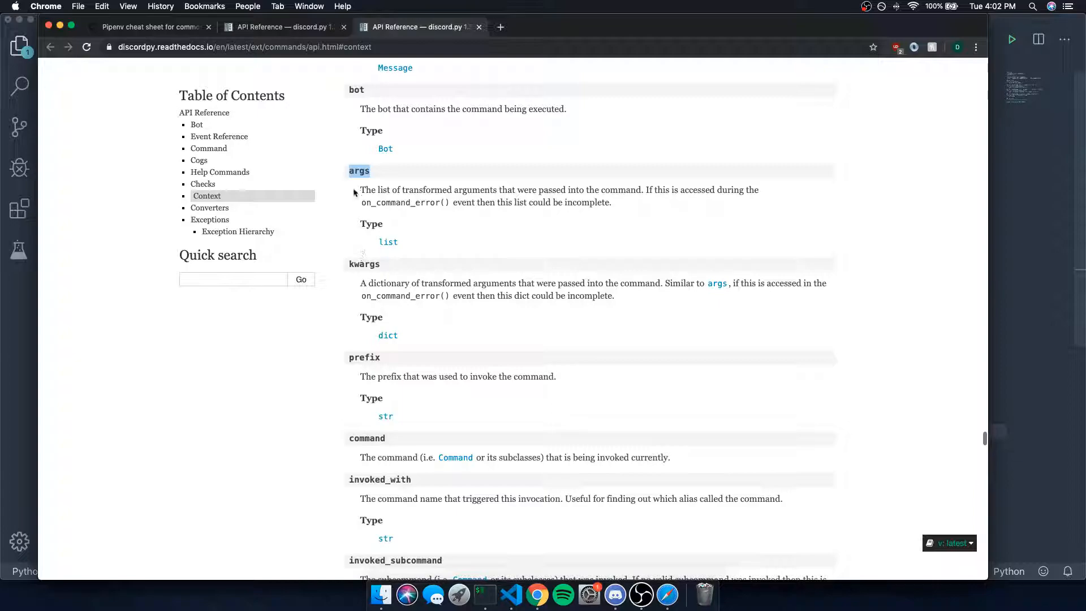
pyautogui.scroll(-3)
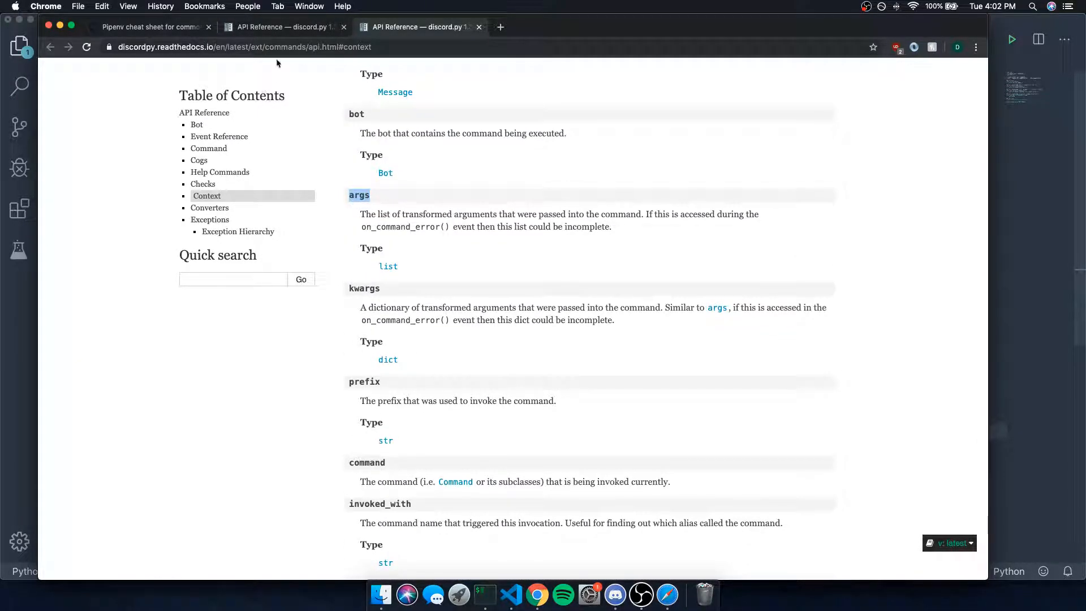
pyautogui.moveTo(459, 350)
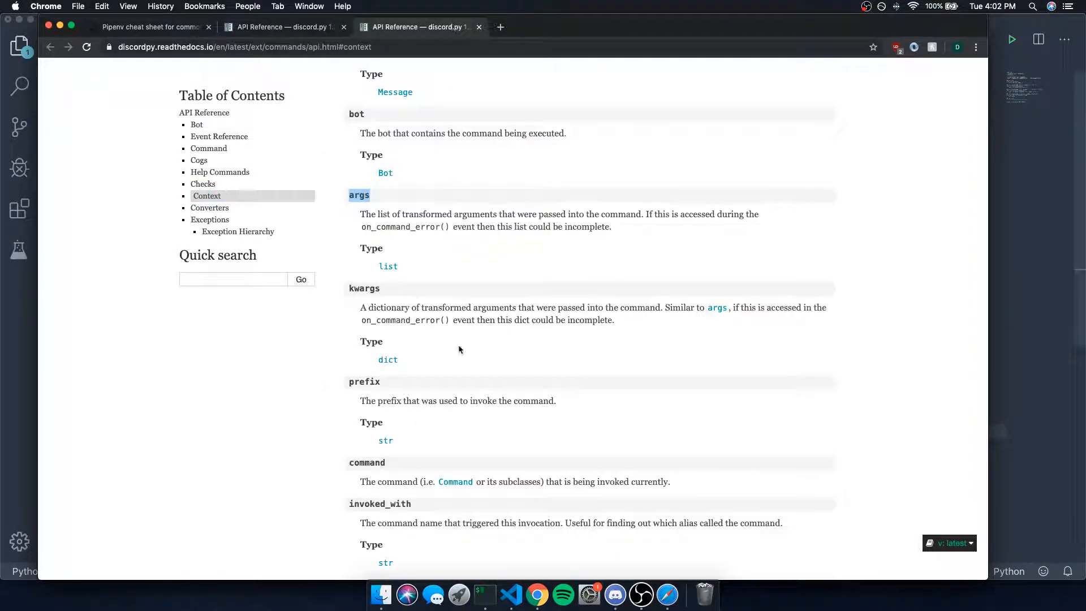
pyautogui.scroll(-3)
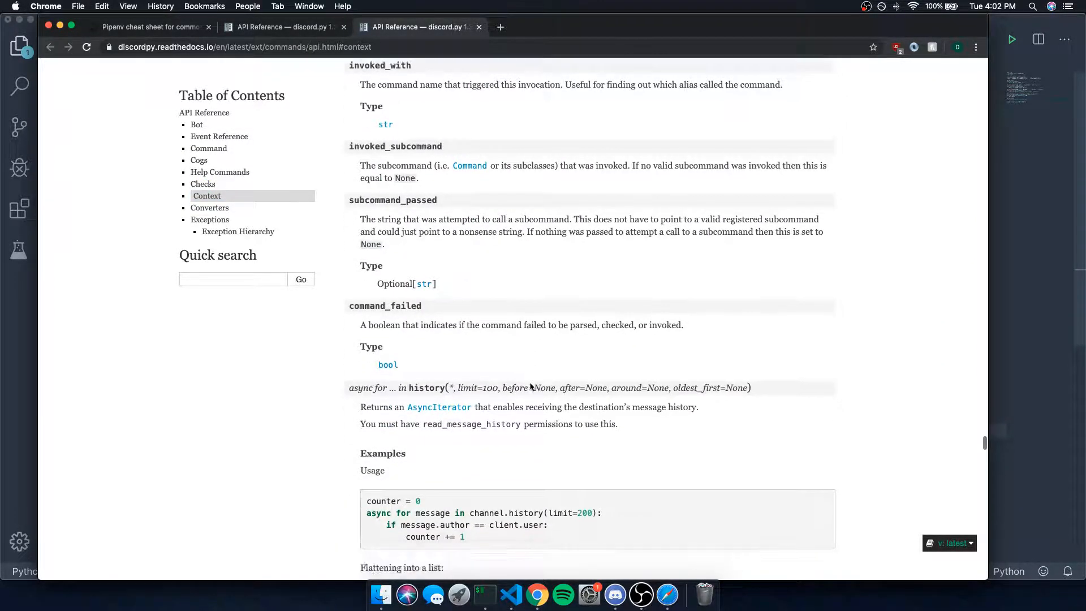
pyautogui.scroll(-3)
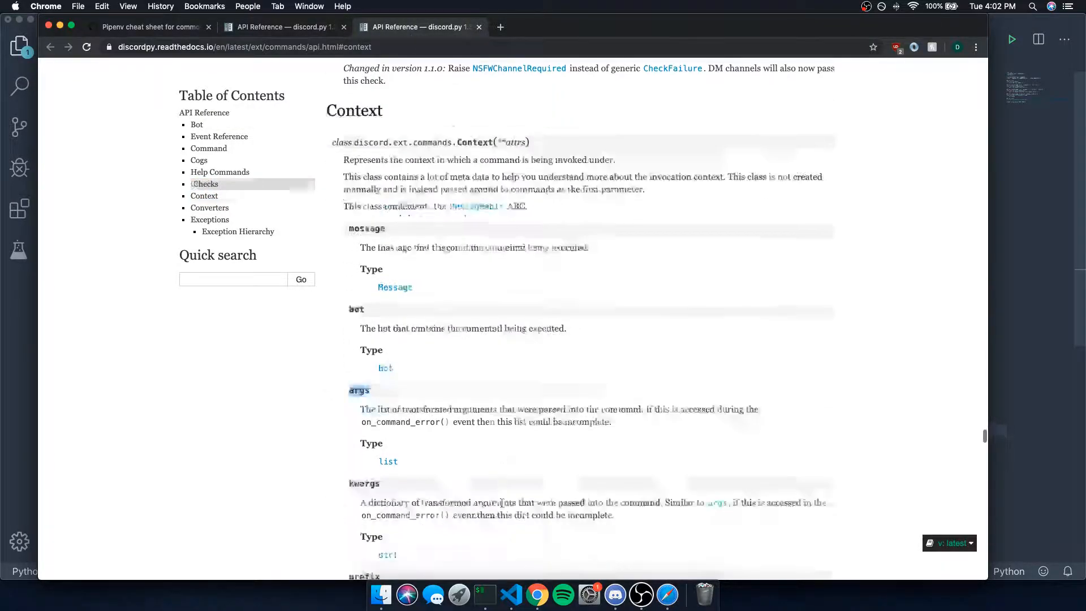
pyautogui.scroll(-3)
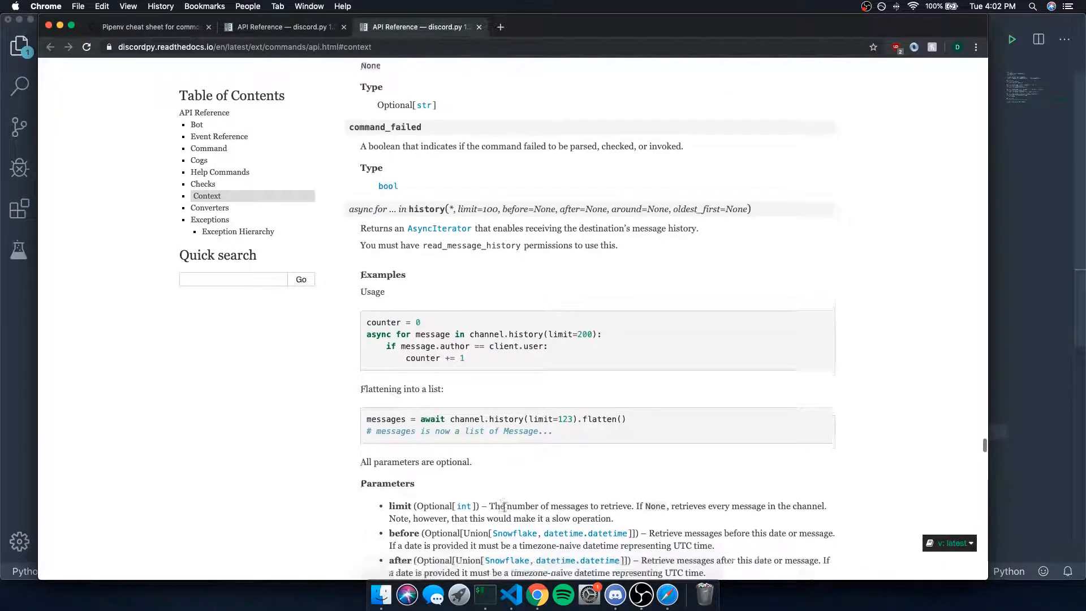
pyautogui.scroll(-3)
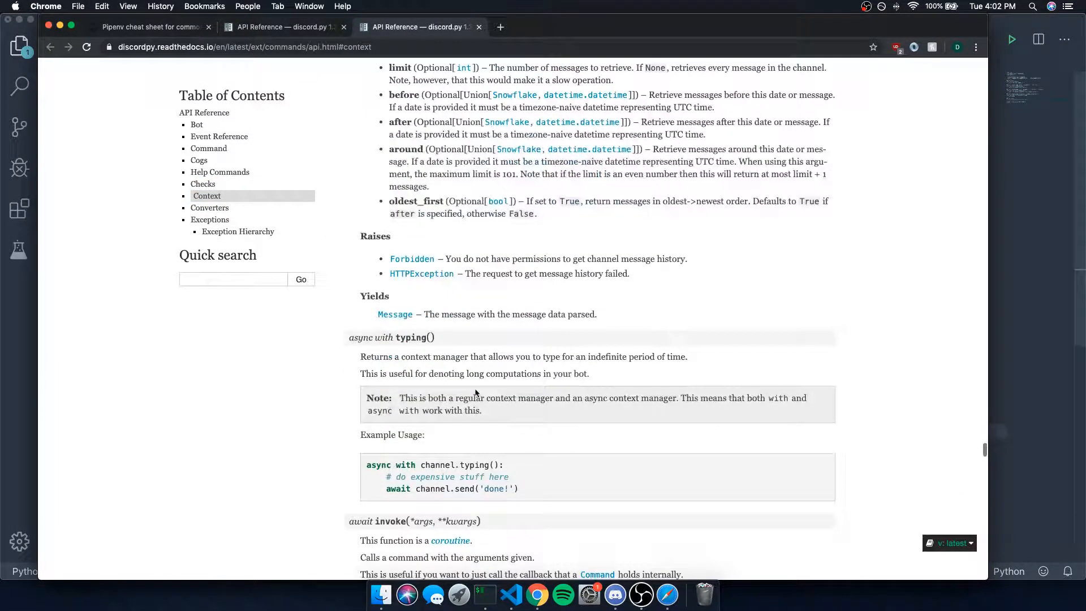
pyautogui.scroll(-3)
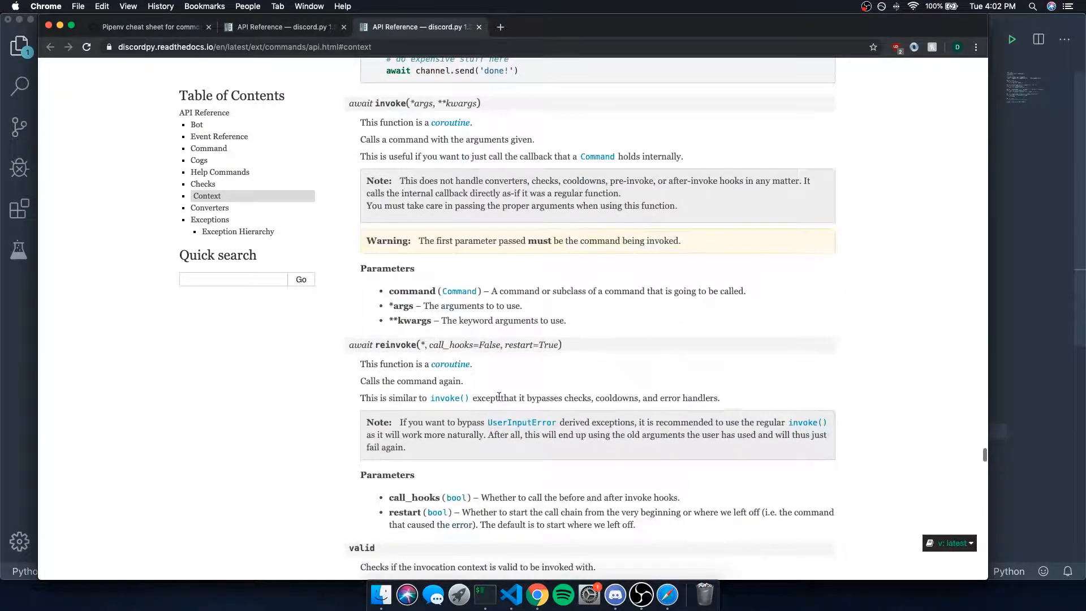
pyautogui.scroll(-3)
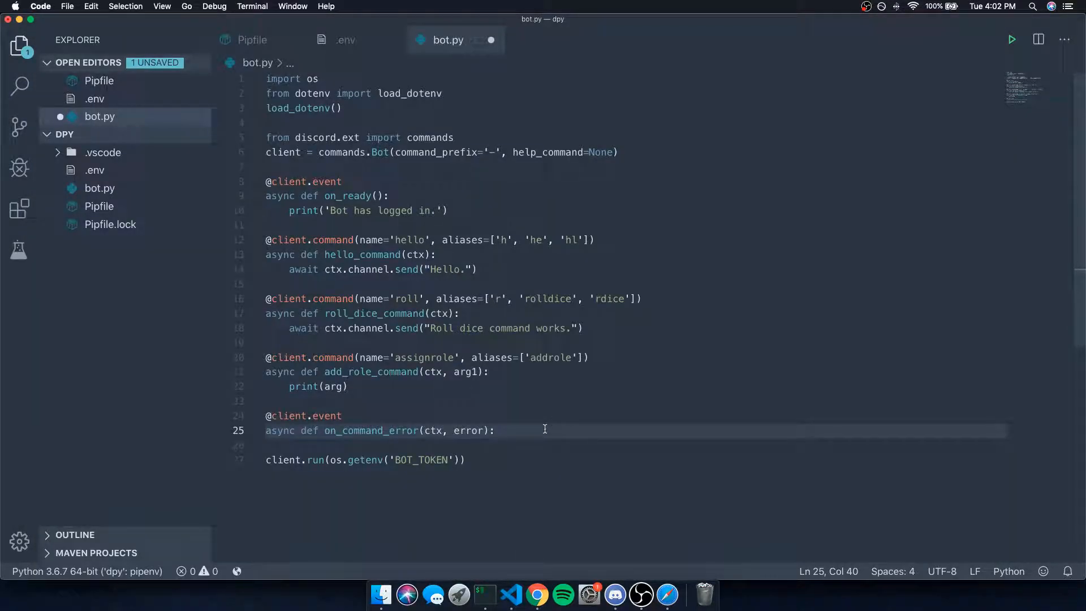
# - Add print(ctx.command.name + " was invoked incorrectly.") and print(error) to on_command_error
pyautogui.press('enter')
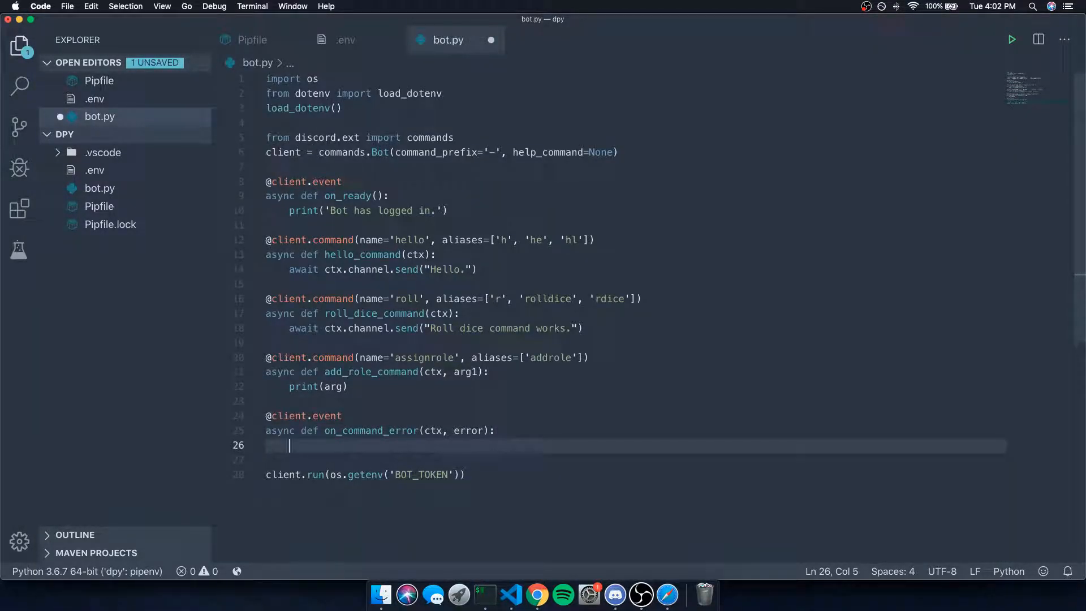
pyautogui.write('print(ctx')
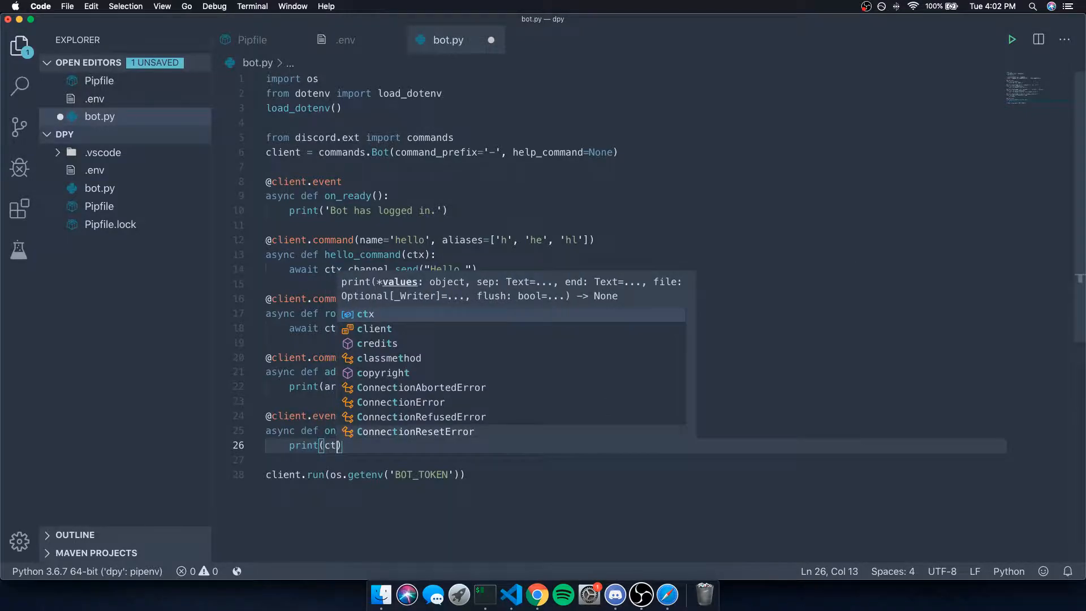
pyautogui.write('.command')
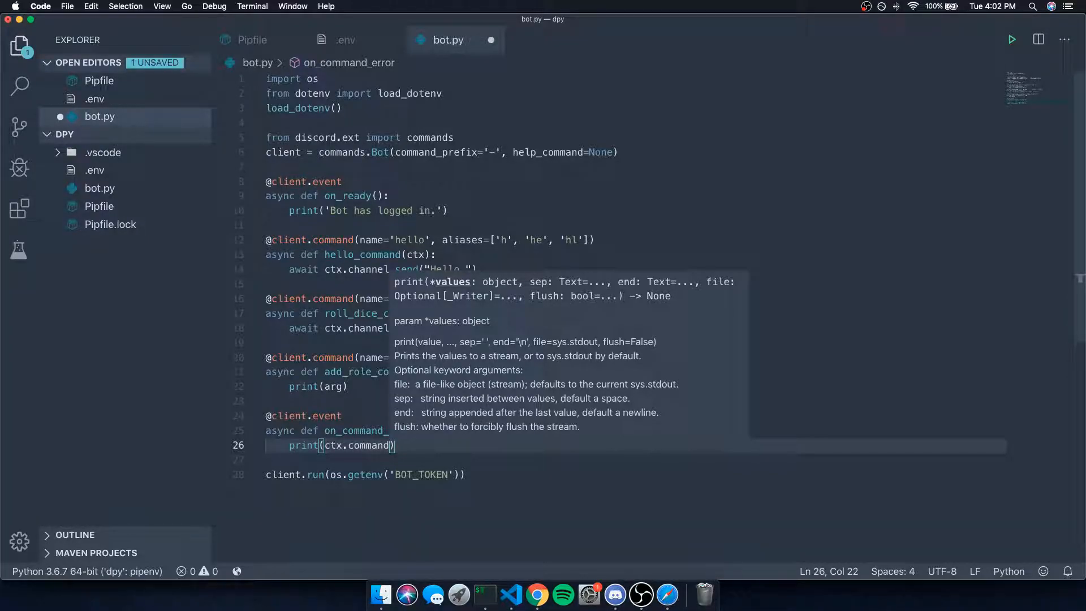
pyautogui.write('.name')
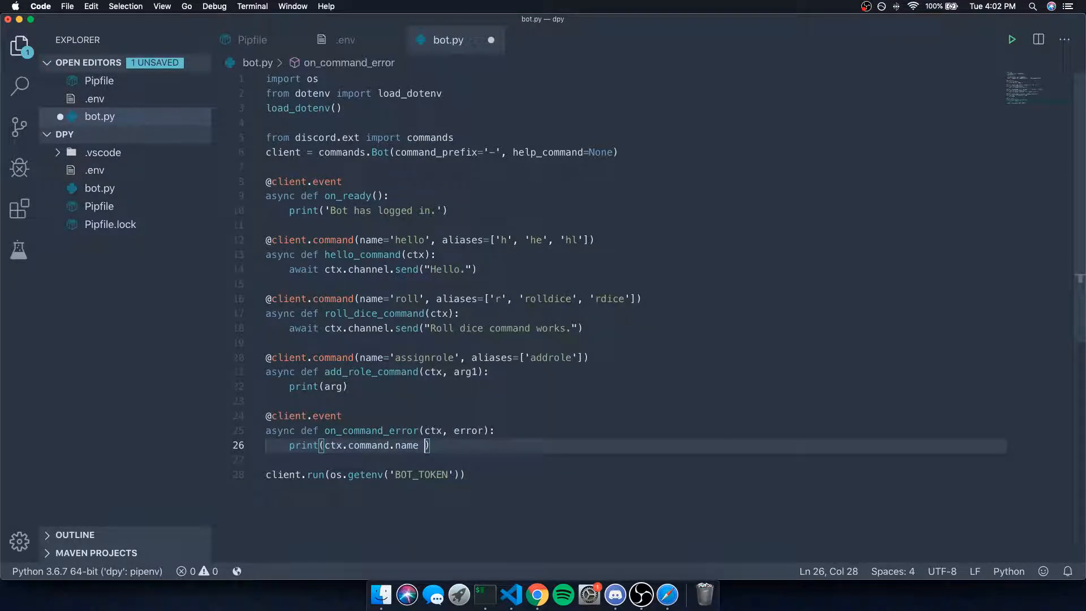
pyautogui.write('+ ""')
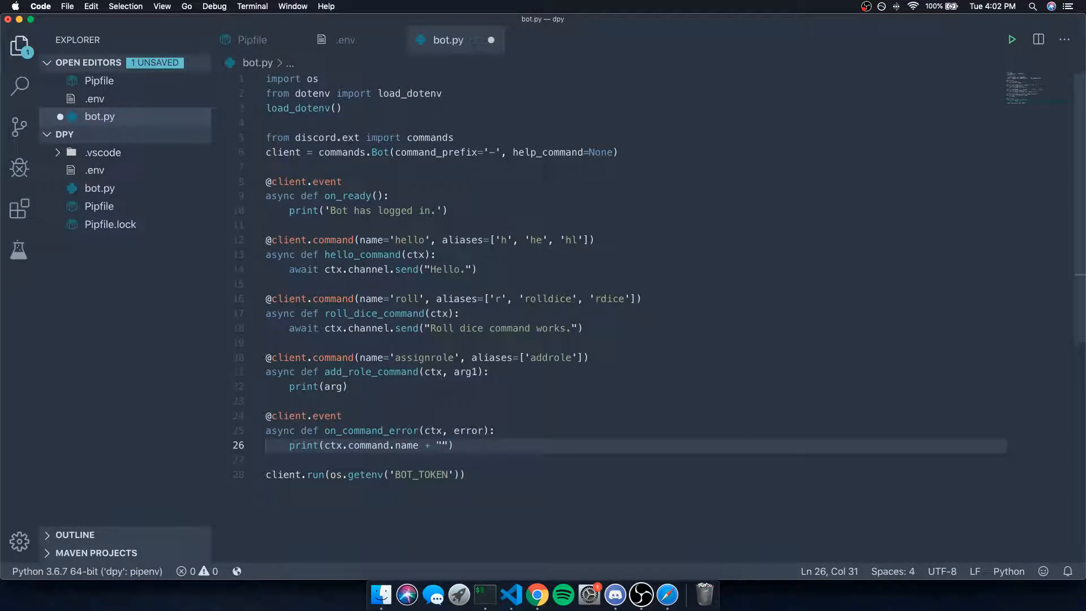
pyautogui.write('was invoked incorrectly.')
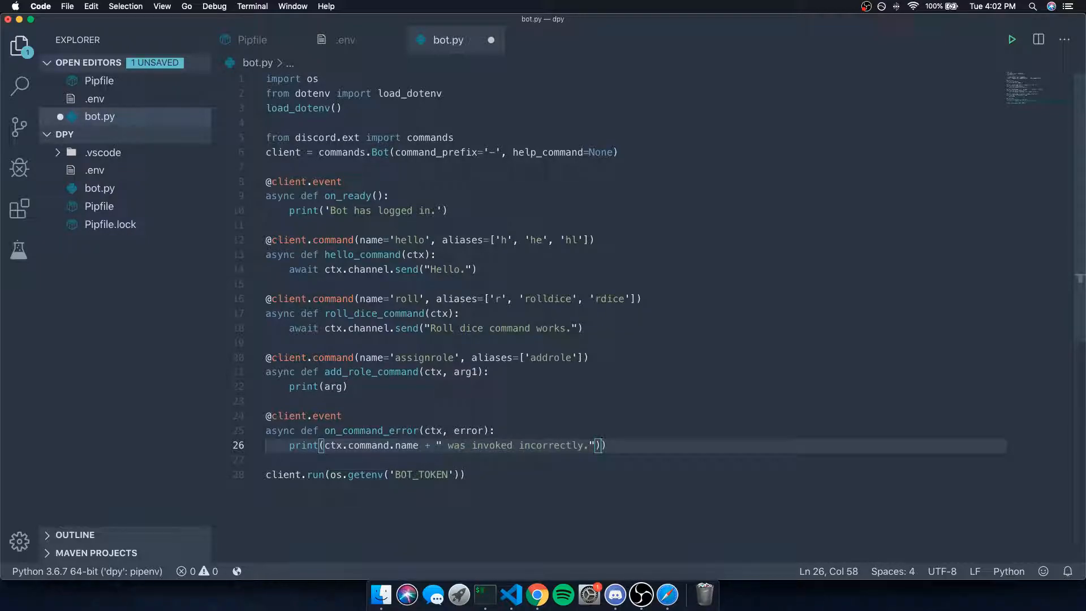
pyautogui.write('print(error)')
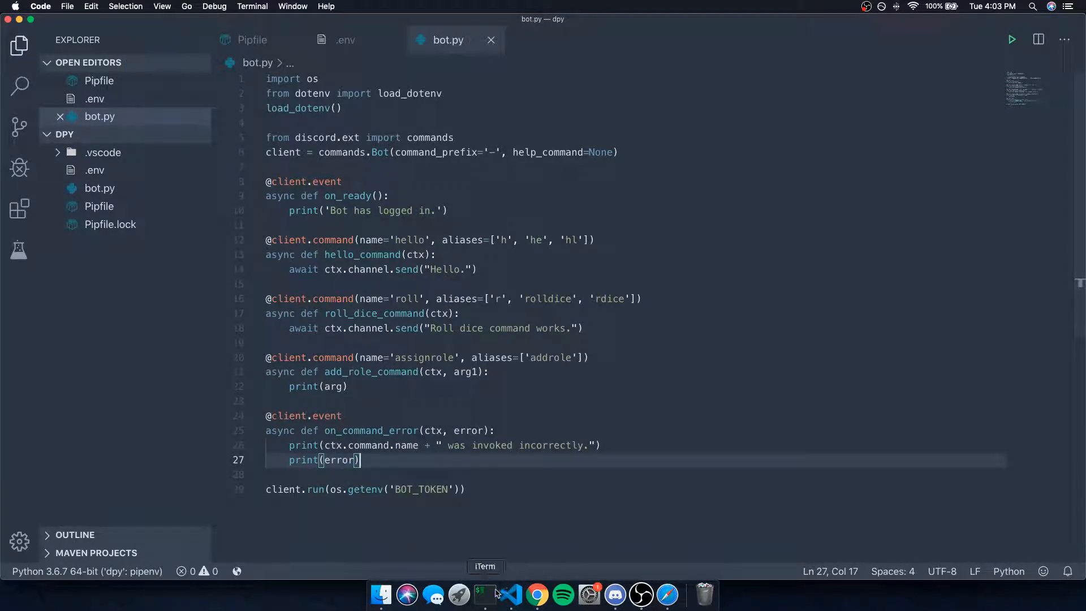
pyautogui.moveTo(386, 438)
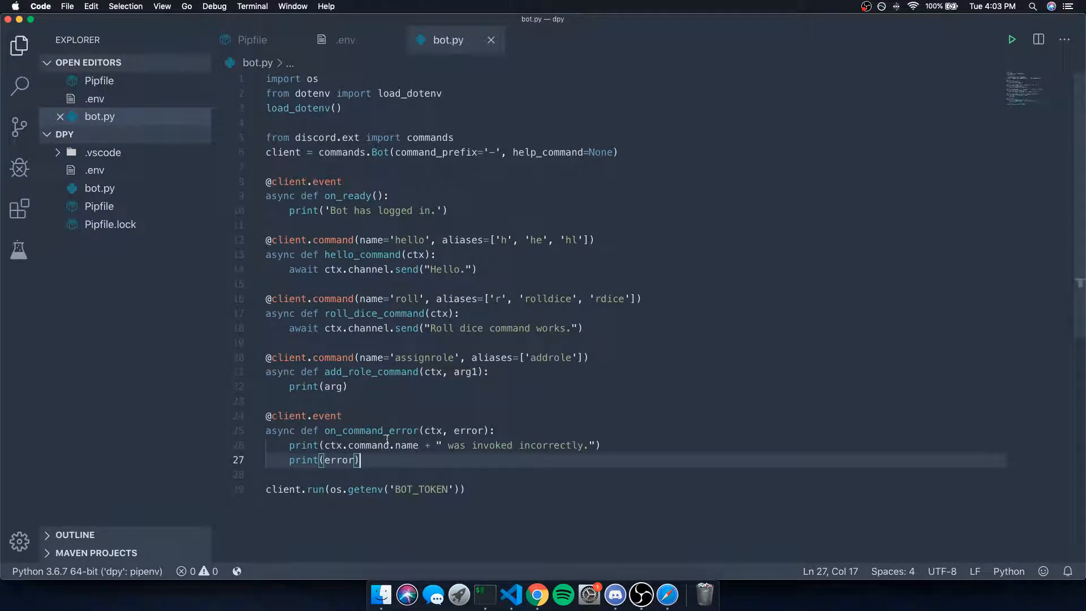
# - Send -assignrole without a role in Discord's #support channel
pyautogui.click(548, 328)
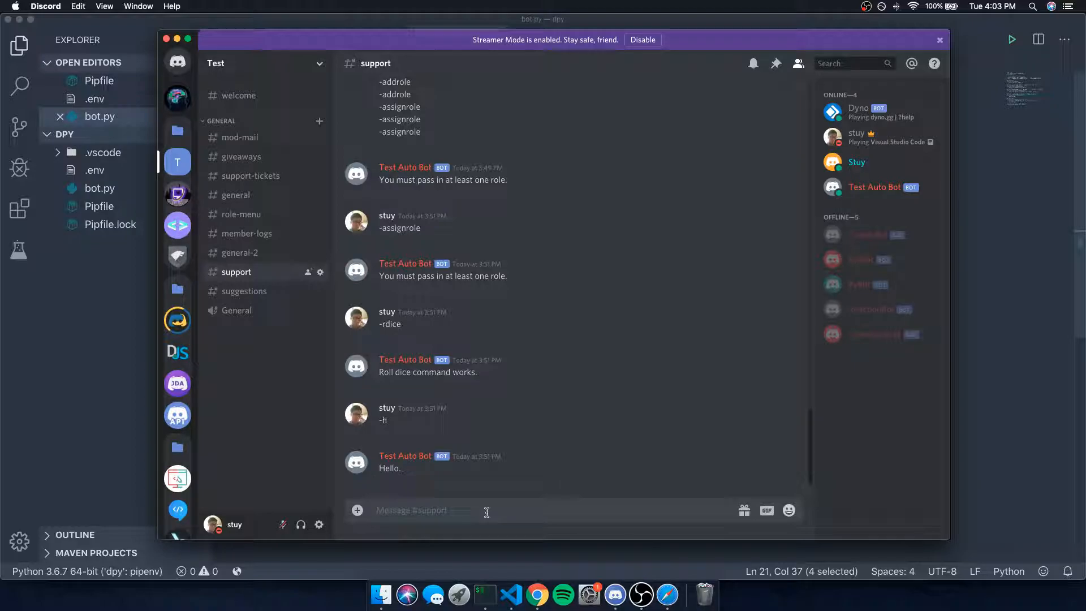
pyautogui.write('-assig')
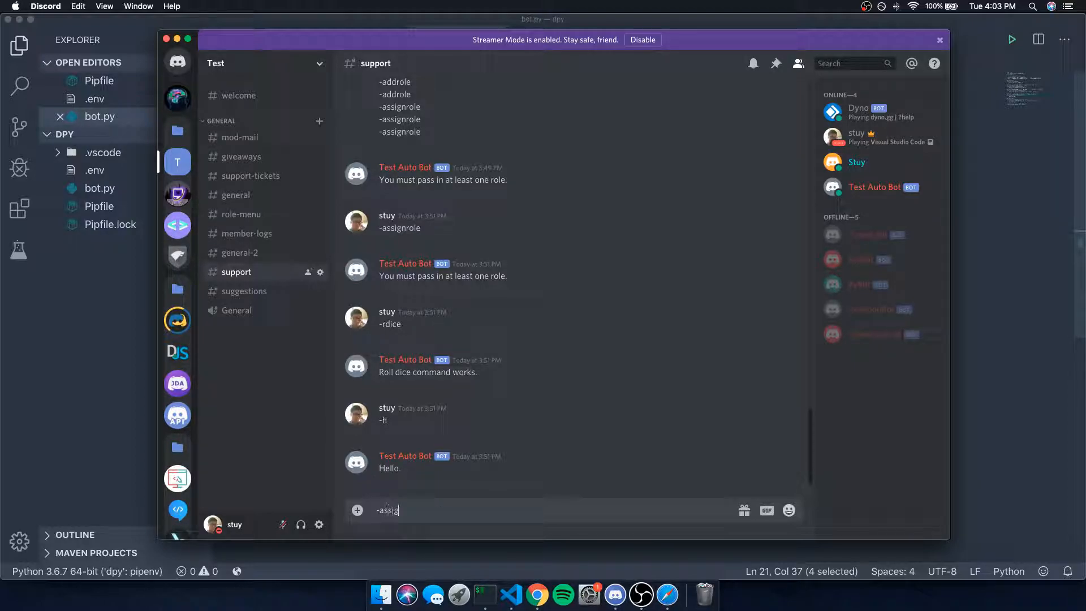
pyautogui.press('enter')
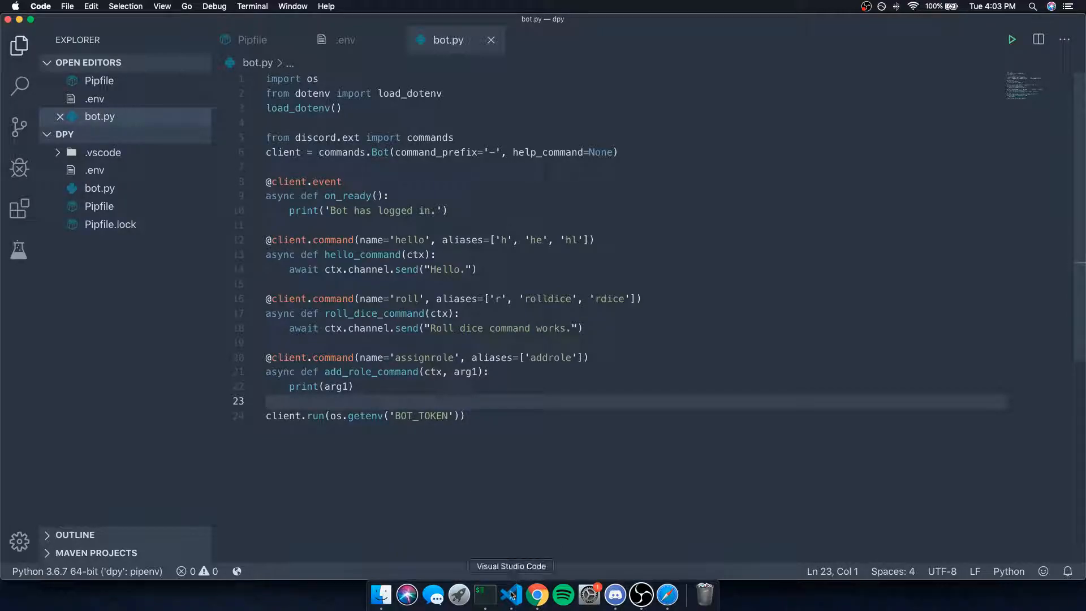
# - Check #support for a bot reply, then return to bot.py in VS Code
pyautogui.click(614, 594)
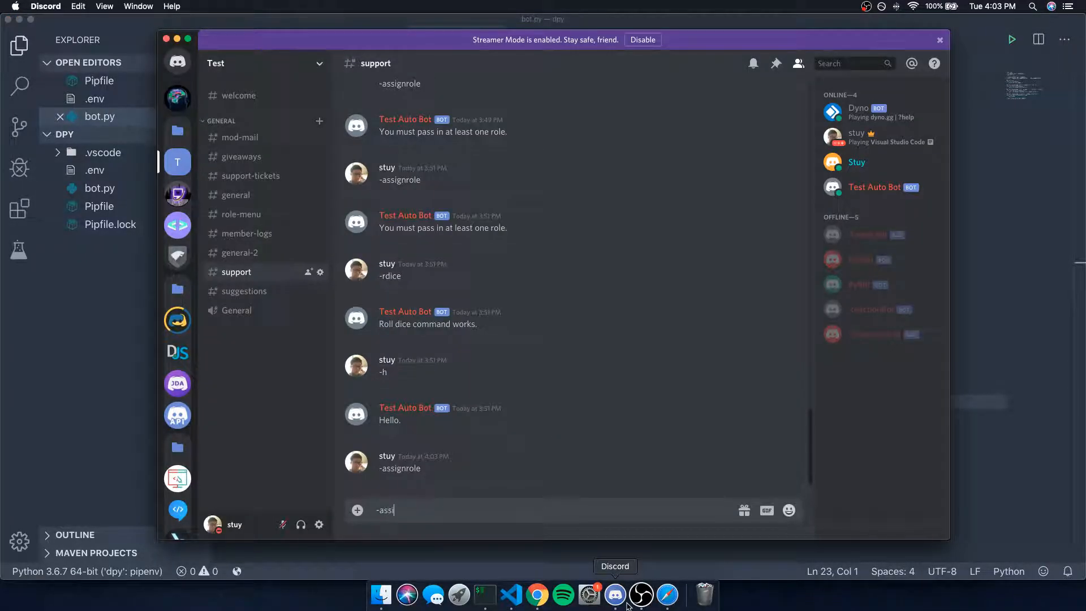
pyautogui.click(483, 594)
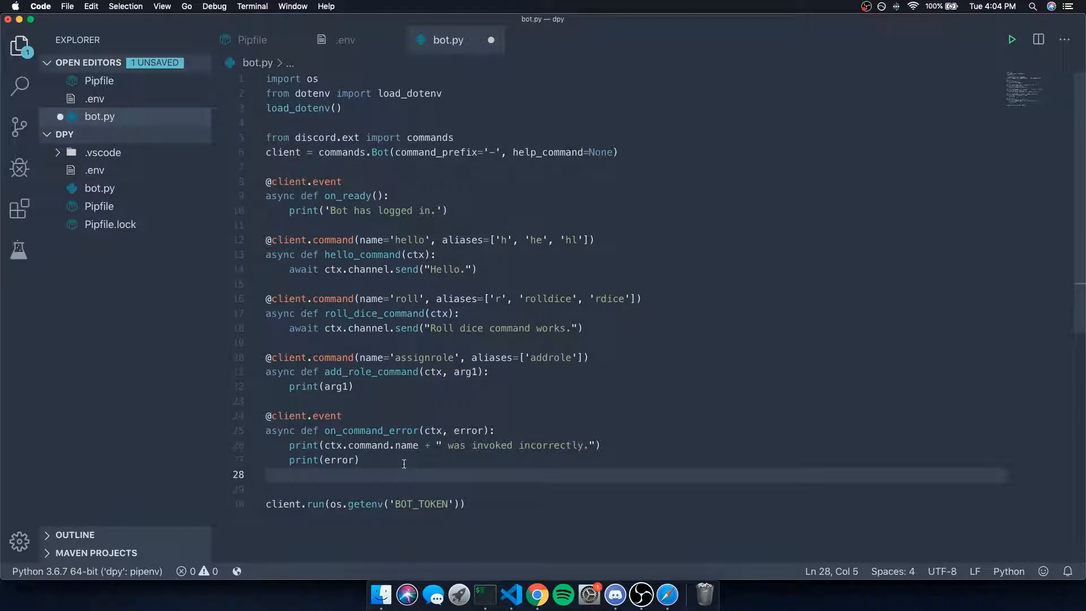
pyautogui.press('enter')
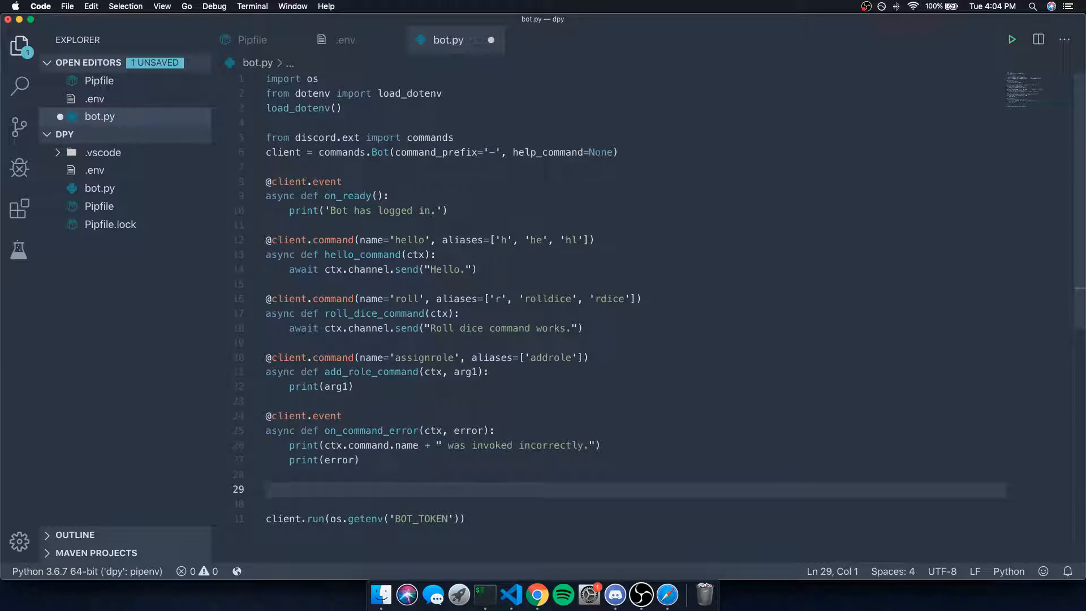
pyautogui.write('d')
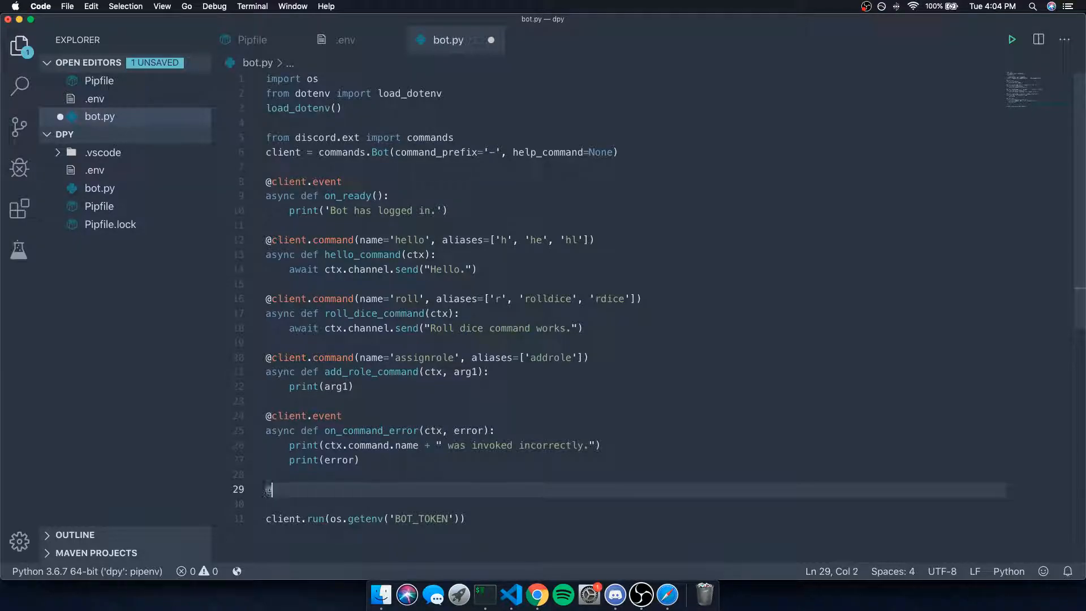
pyautogui.write('client.event')
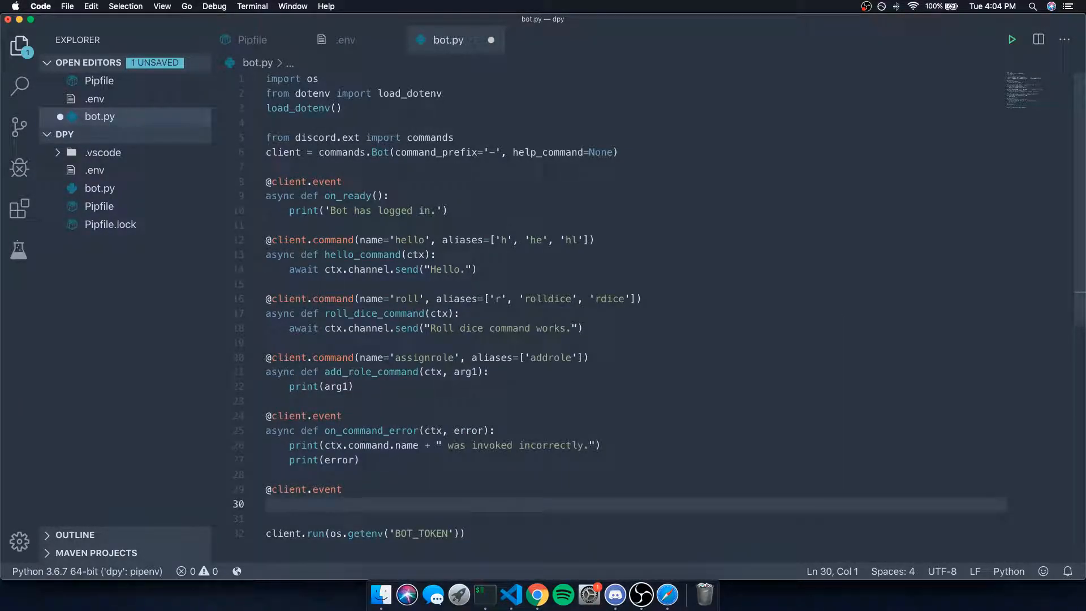
pyautogui.write('async')
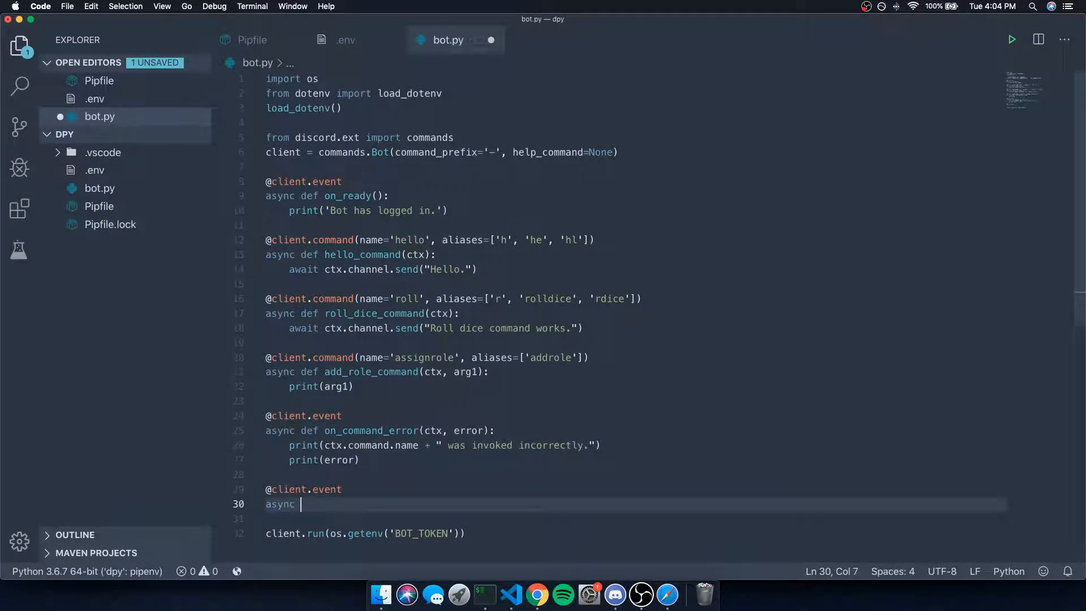
pyautogui.write('def on_comm')
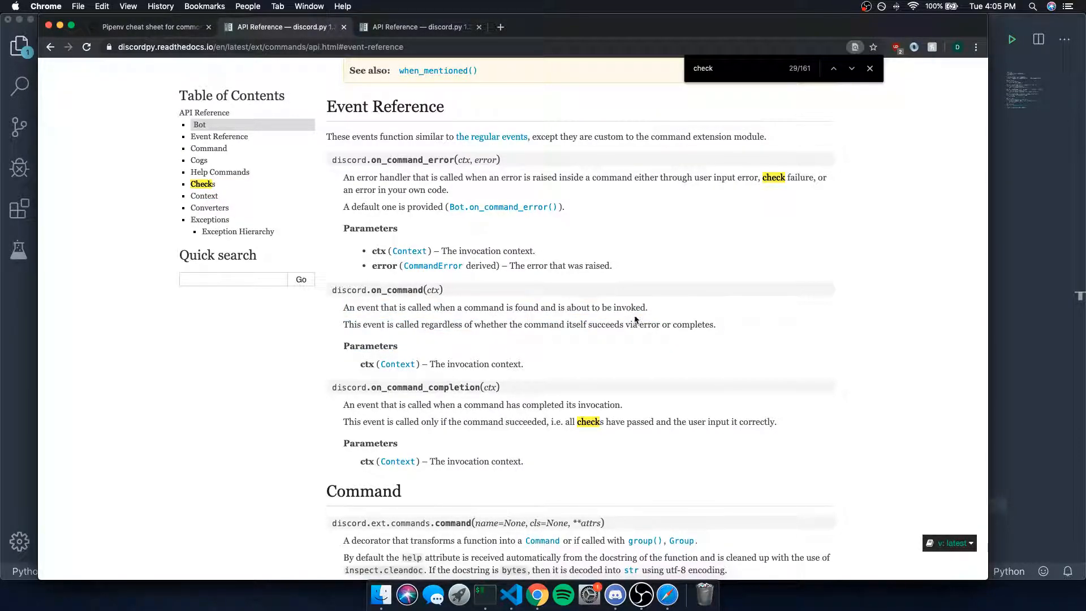
pyautogui.moveTo(485, 339)
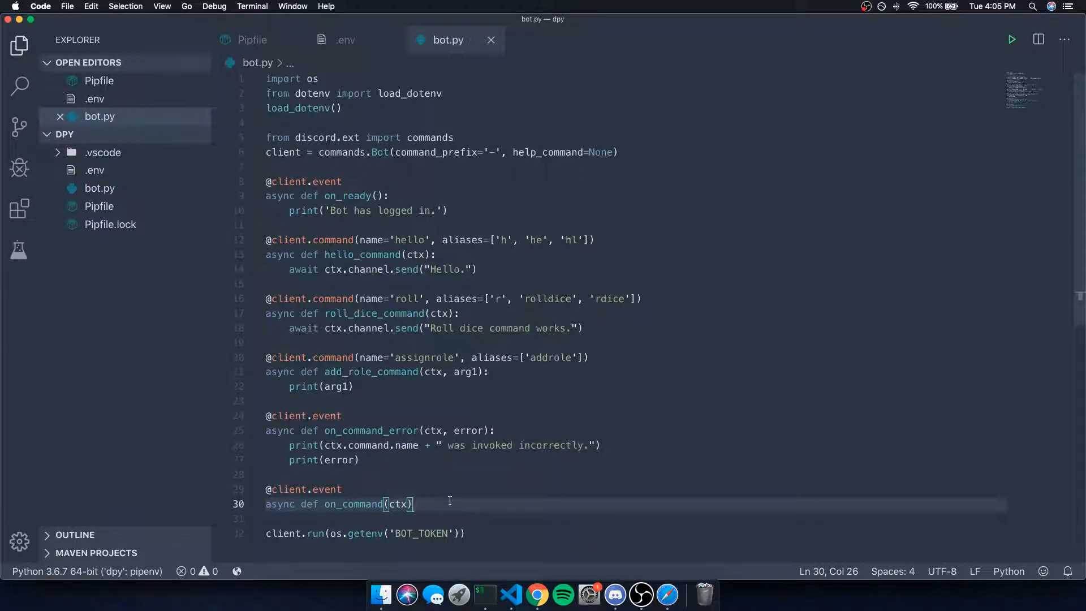
# - Add print(ctx.command.name + " was invoked.") inside on_command
pyautogui.write('print(ctx.')
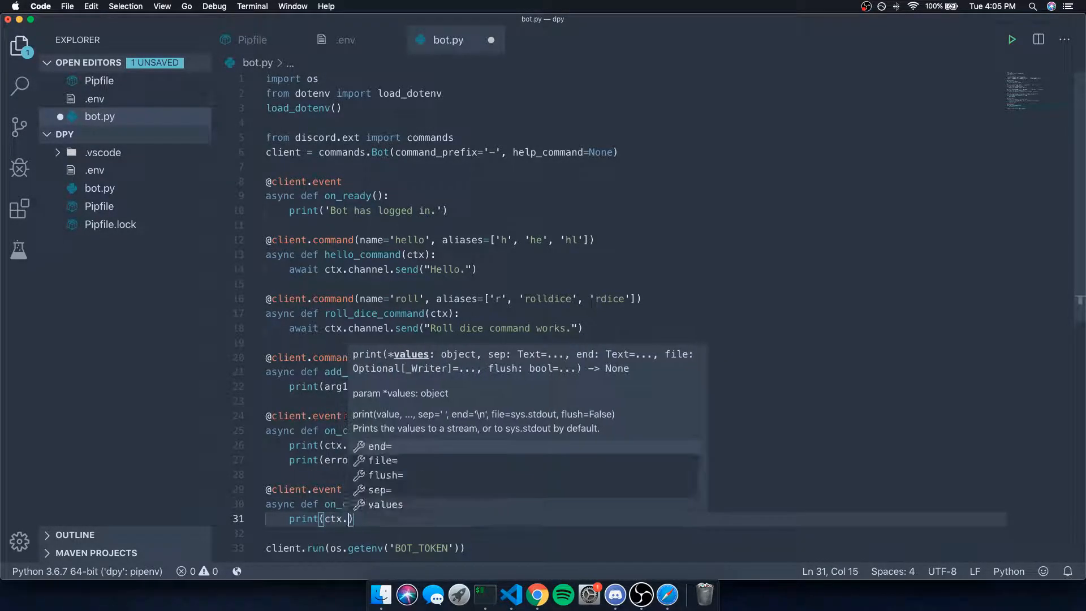
pyautogui.write('command.name + " was invoked.')
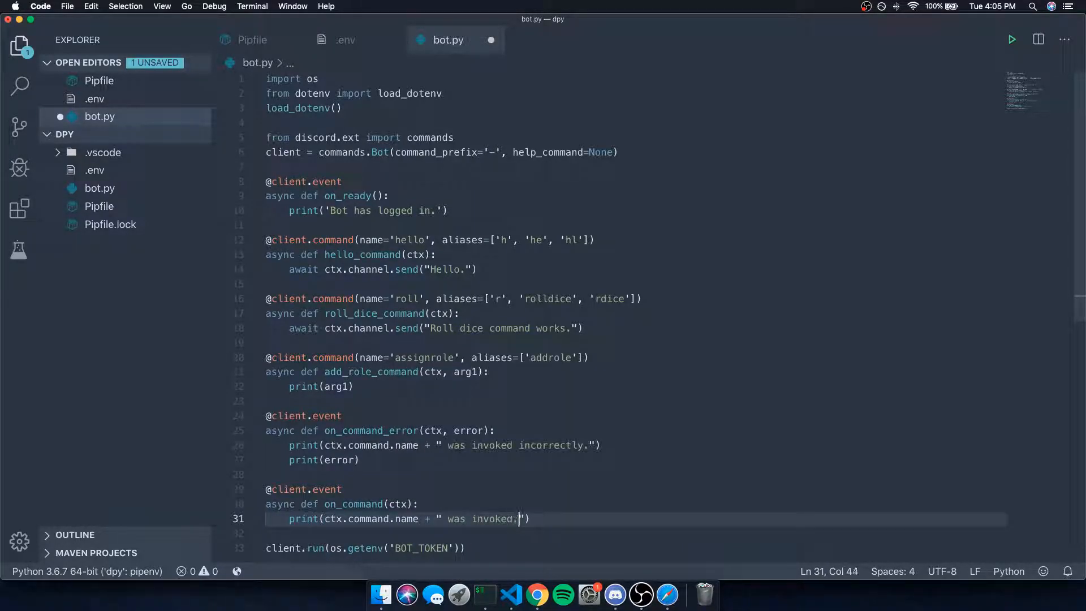
pyautogui.press('enter')
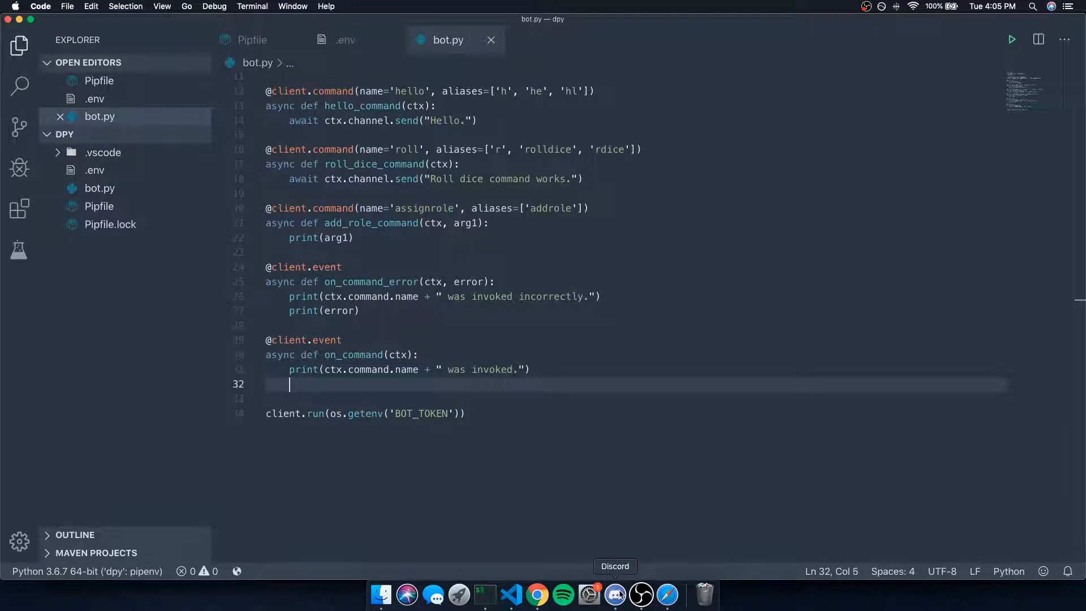
# - Type -addrole in Discord's #support, then view the bot's nodemon log in iTerm2
pyautogui.click(614, 595)
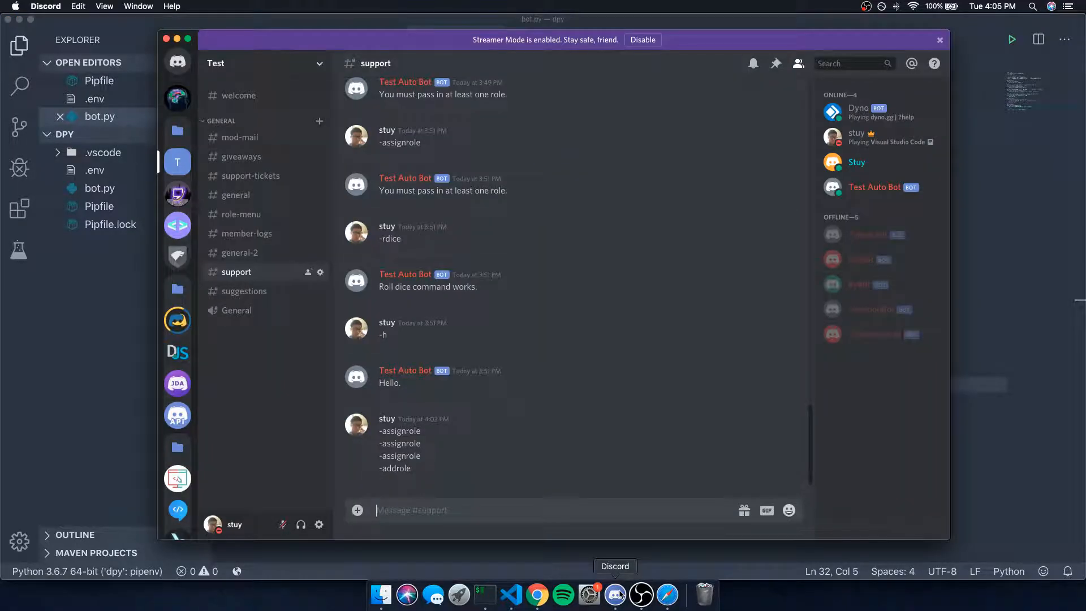
pyautogui.write('-addrole')
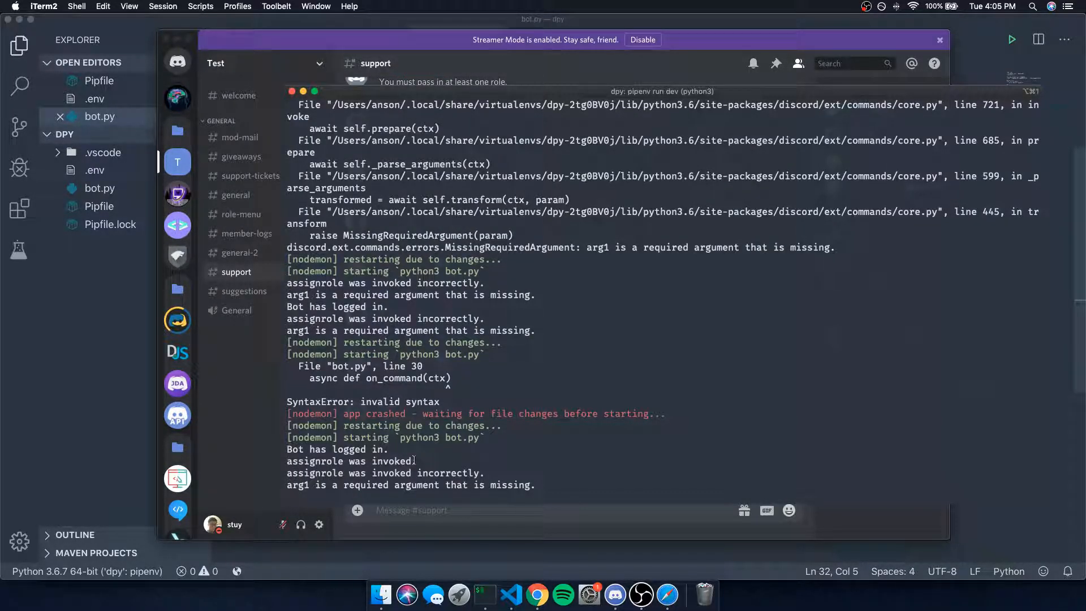
pyautogui.click(510, 595)
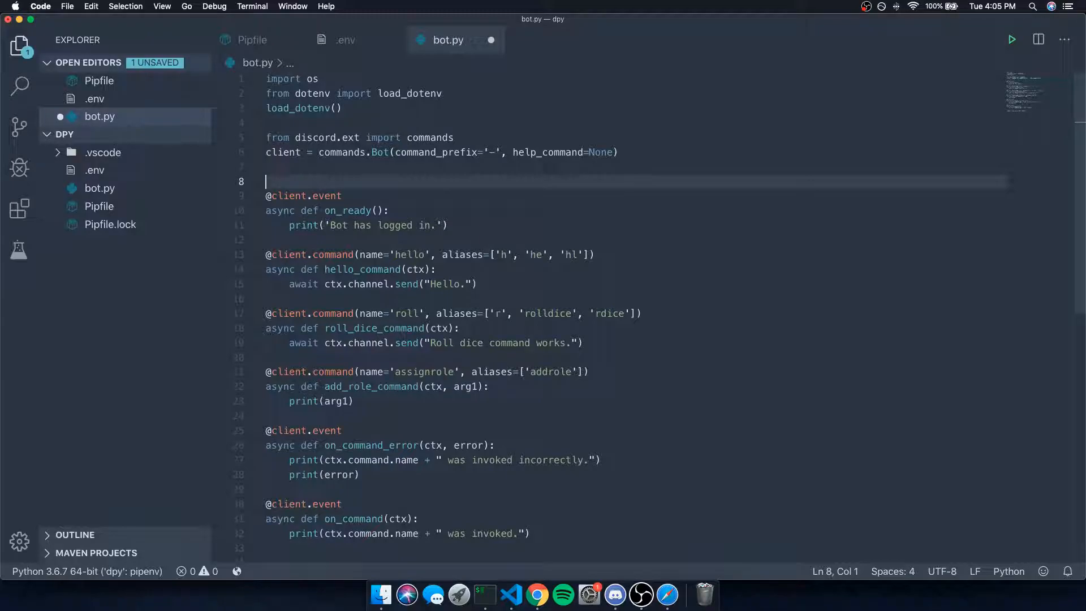
# - Replace on_command's print with an if that adds 1 to commands_tally[ctx.command.name] when present
pyautogui.write('rol')
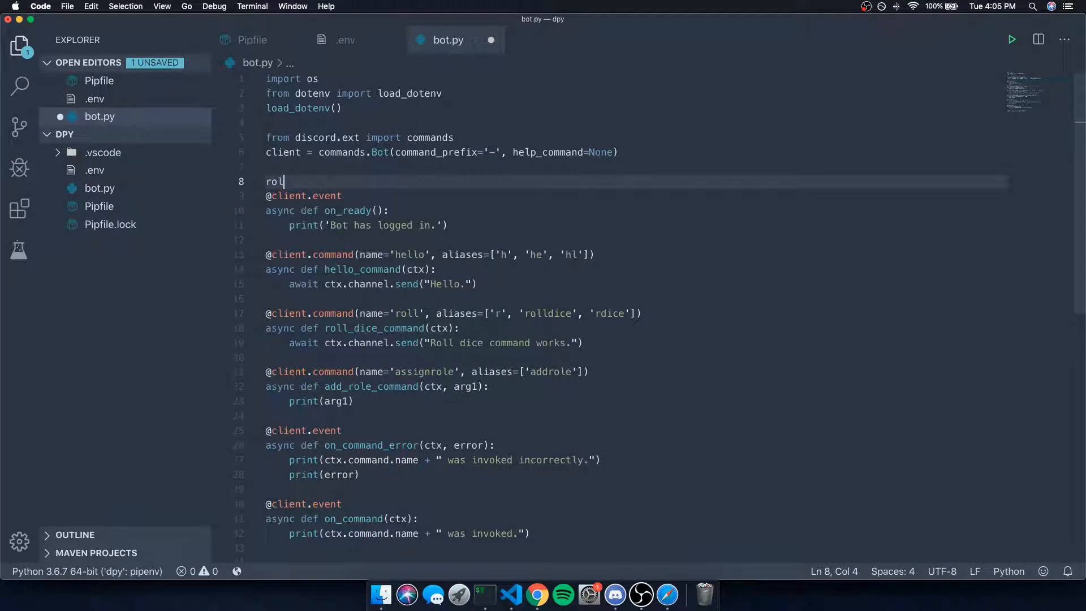
pyautogui.write('command')
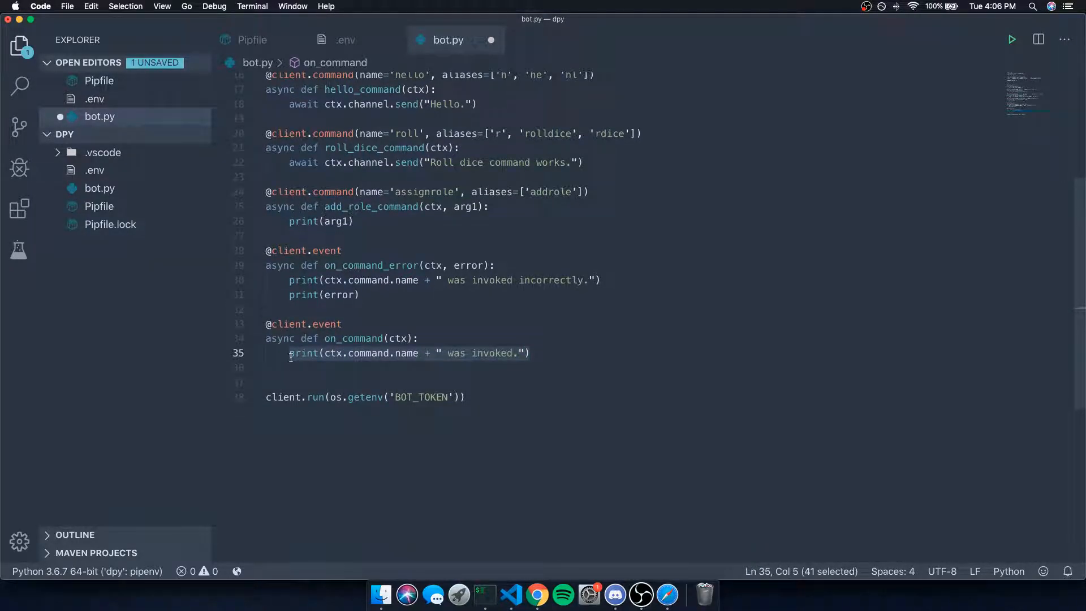
pyautogui.write('if ctx.')
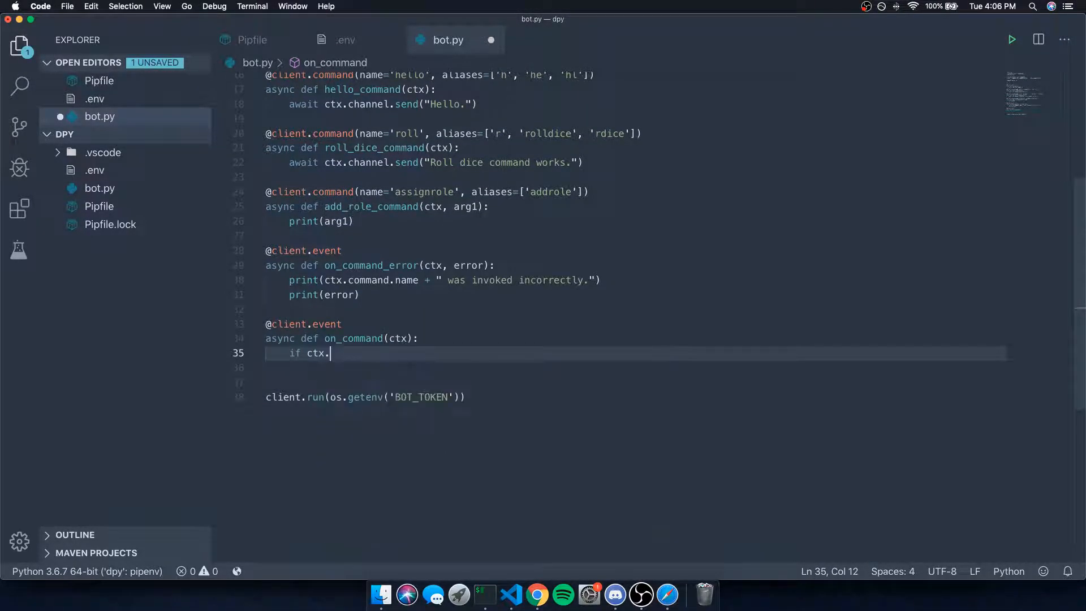
pyautogui.write('command.name in commands_tally:')
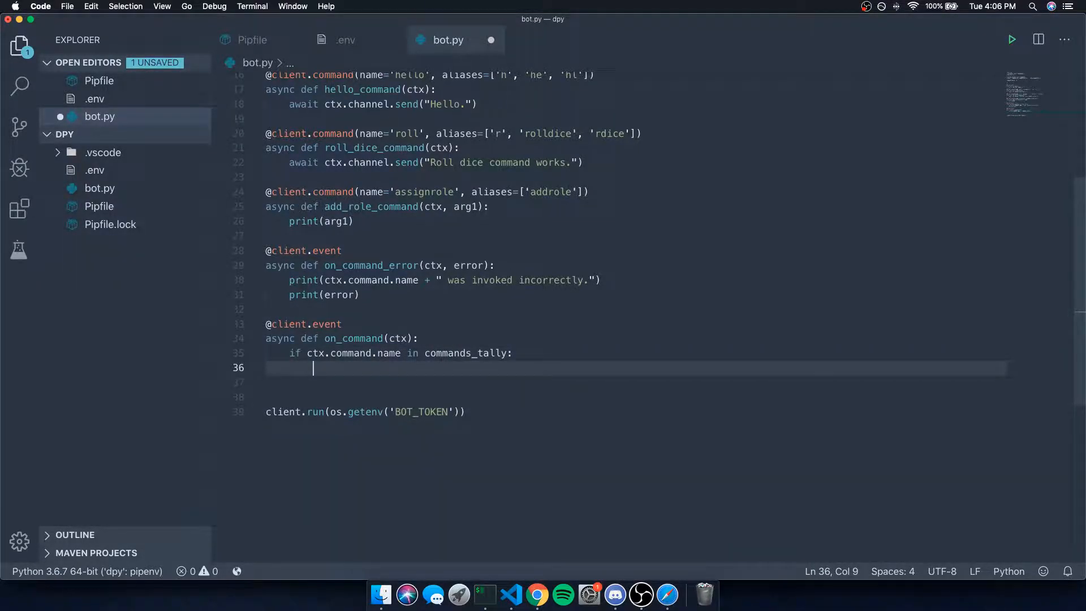
pyautogui.write('commands_tally')
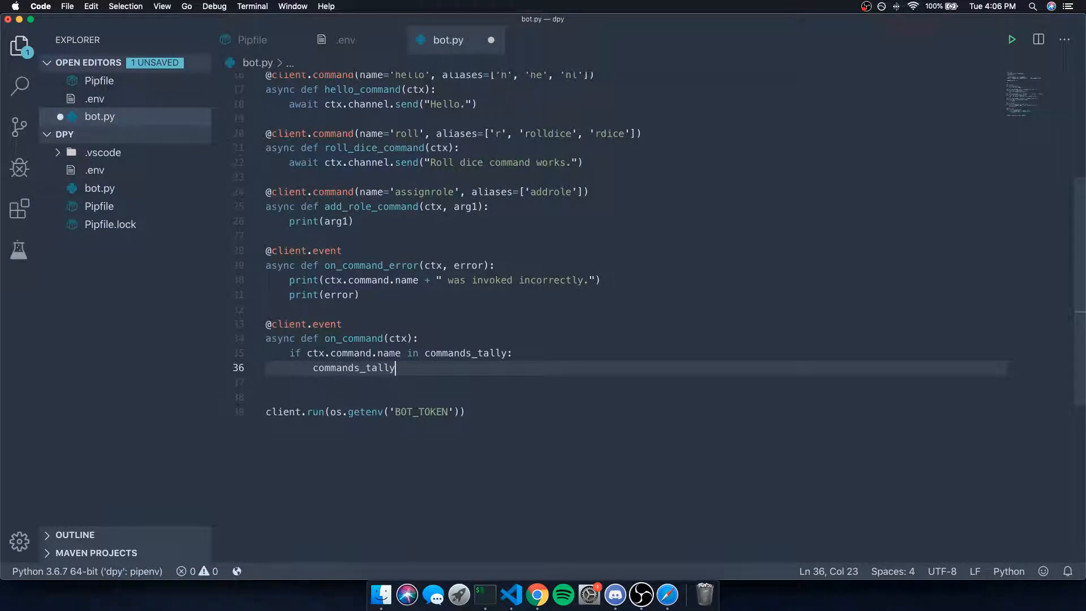
pyautogui.write('[')
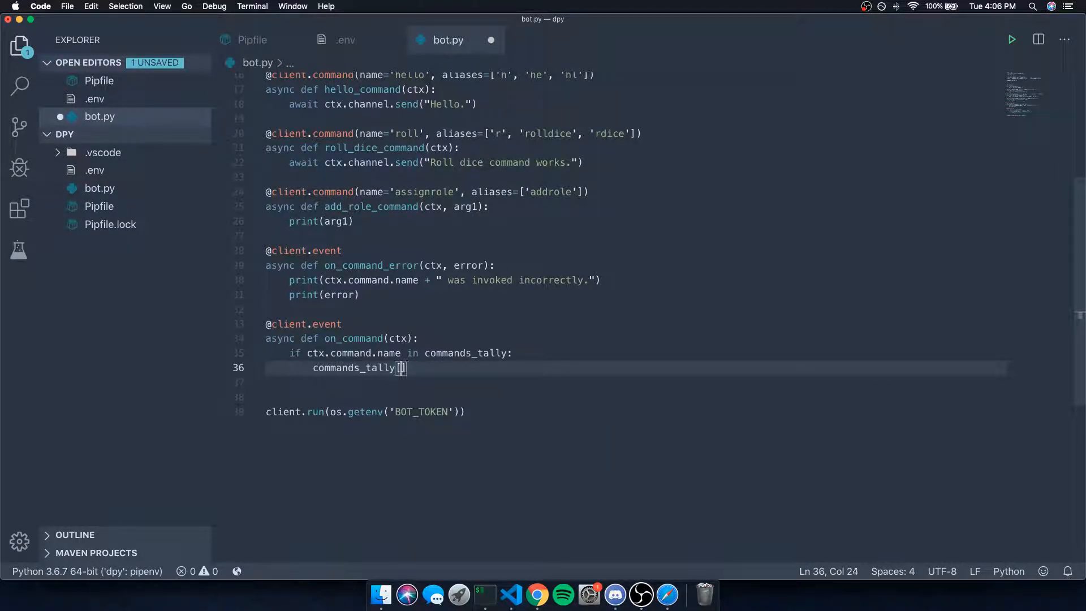
pyautogui.write('ctx.command.name')
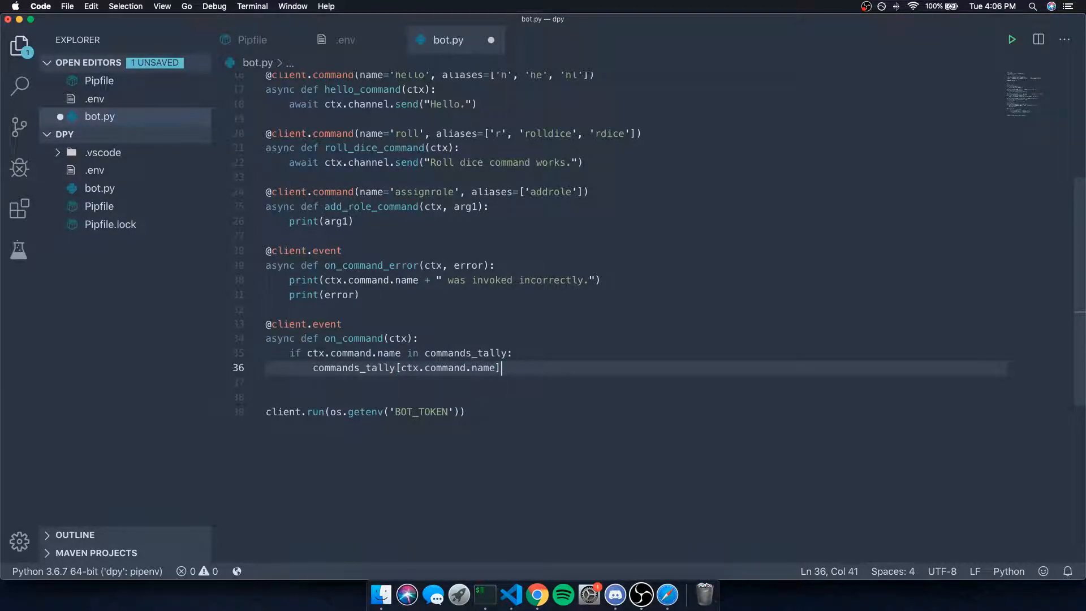
pyautogui.write('" "')
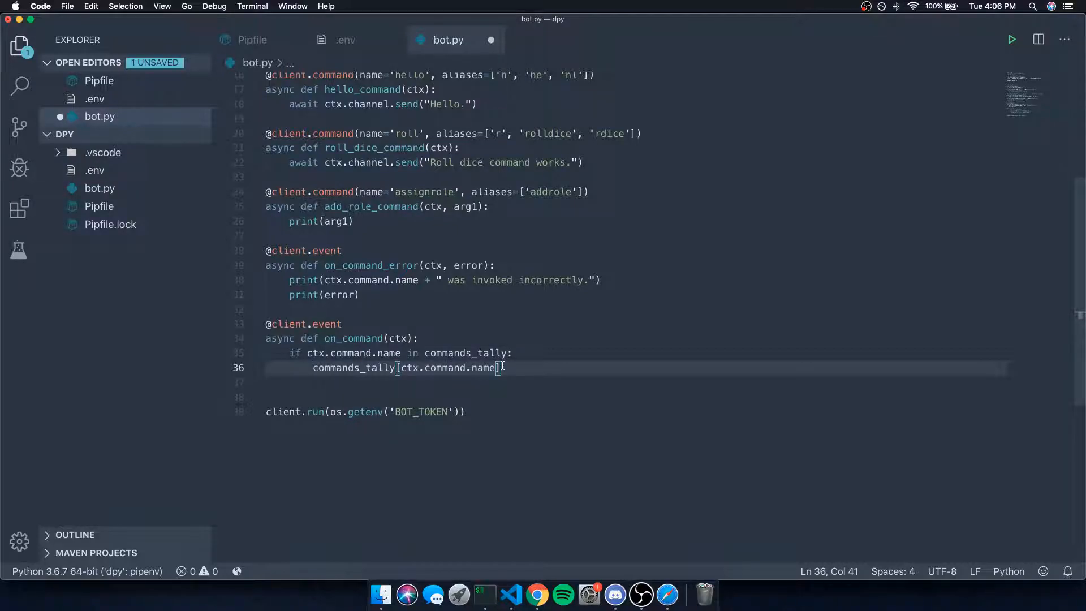
pyautogui.write('+= 1')
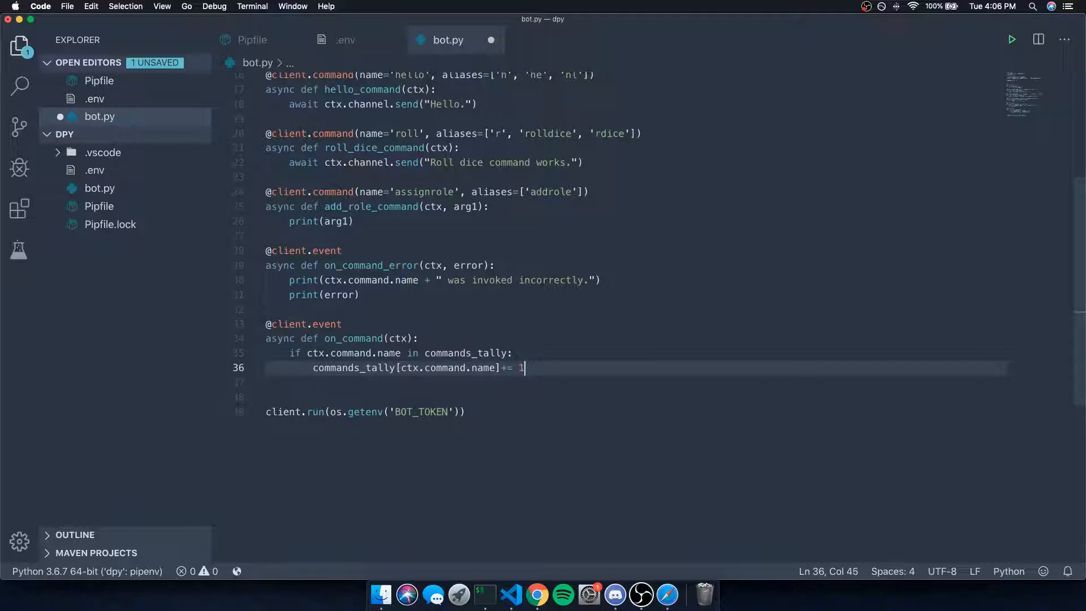
# - Add an else setting commands_tally[ctx.command.name] = 1, then print(commands_tally)
pyautogui.press('backspace')
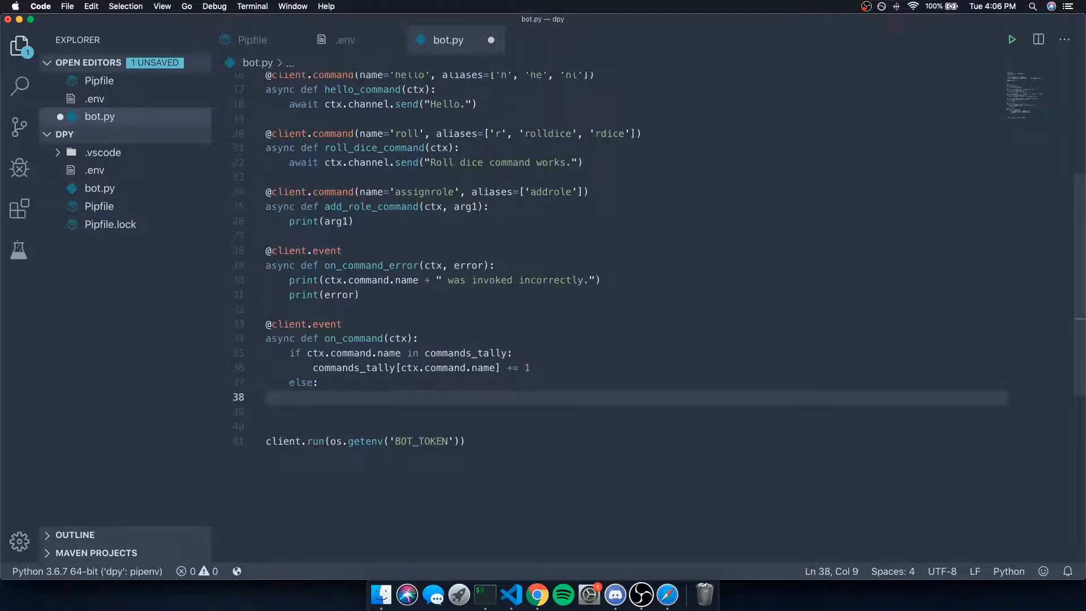
pyautogui.write('commands_tally')
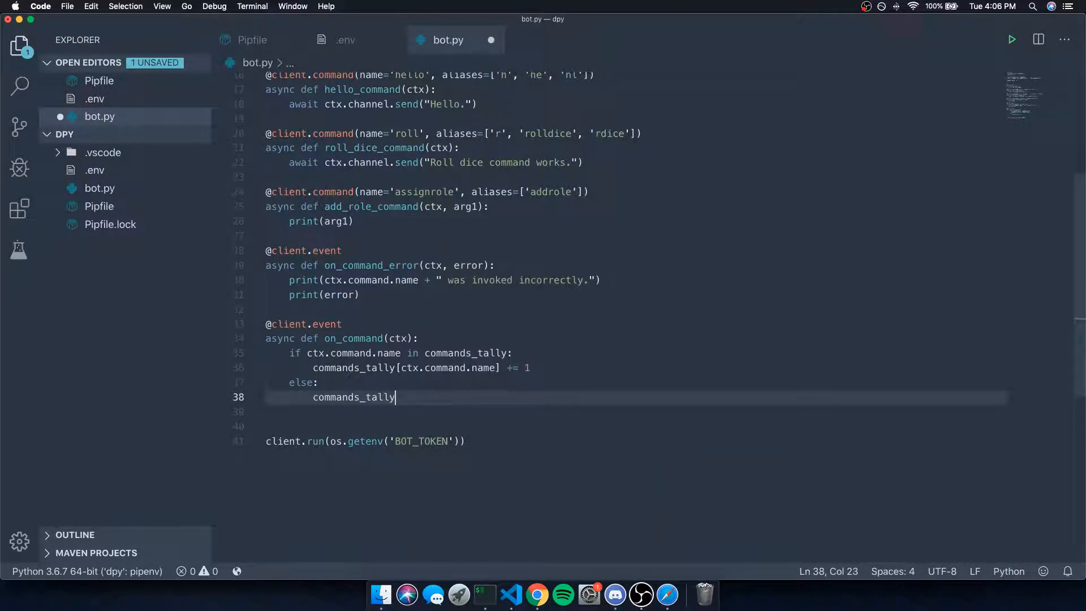
pyautogui.write('.')
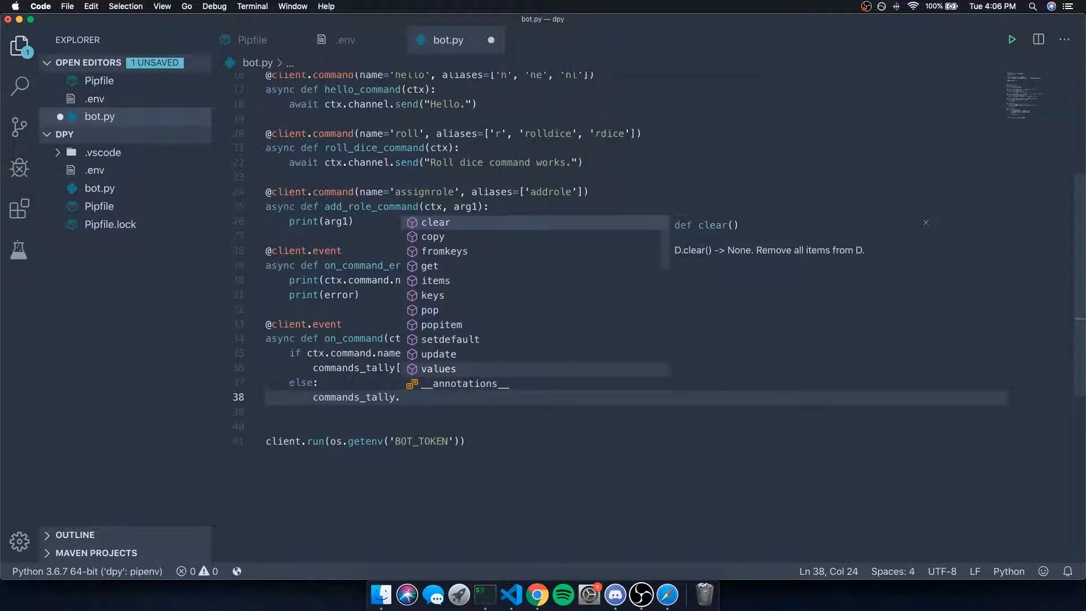
pyautogui.scroll(-3)
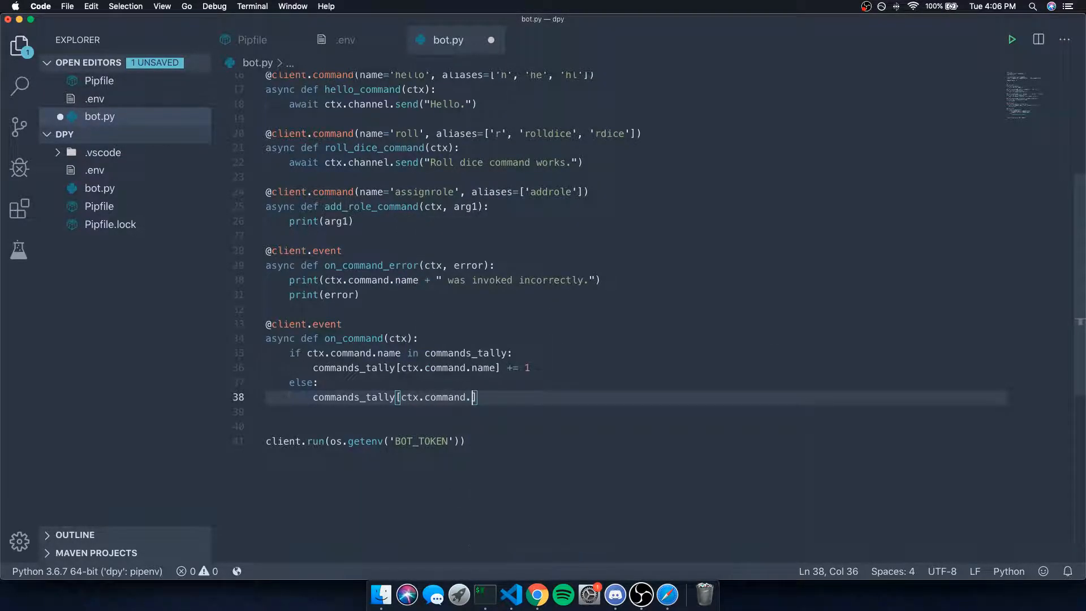
pyautogui.write('name] = 1')
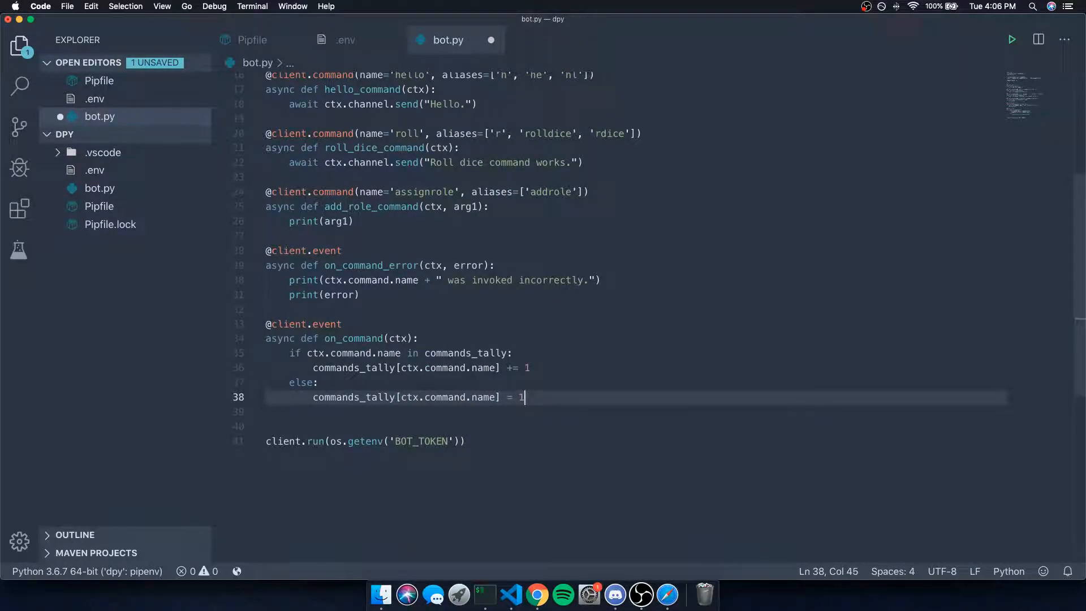
pyautogui.write('p')
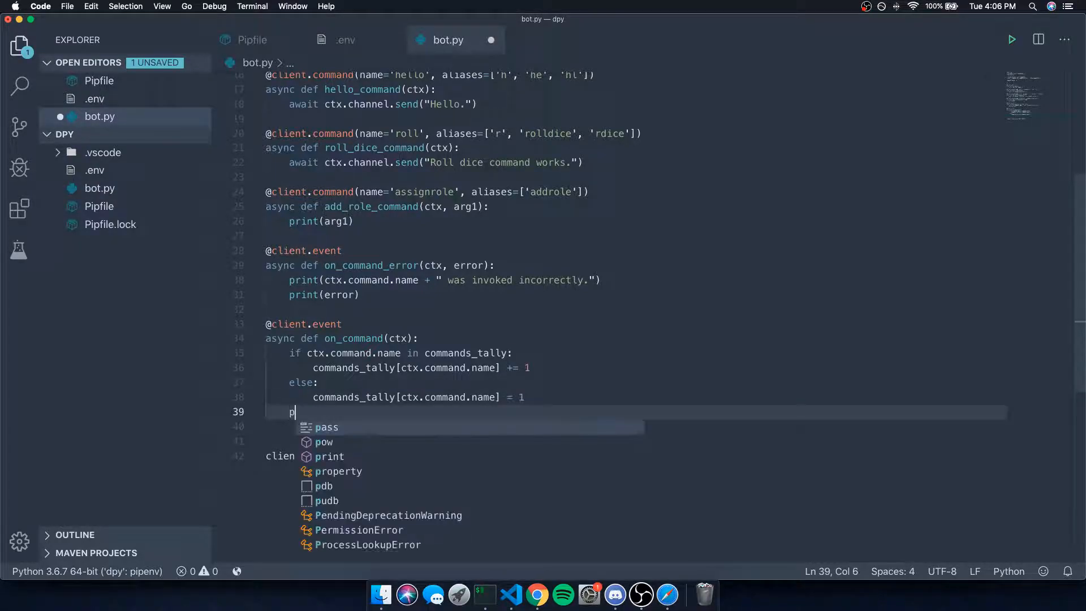
pyautogui.write('rint(commands_tally')
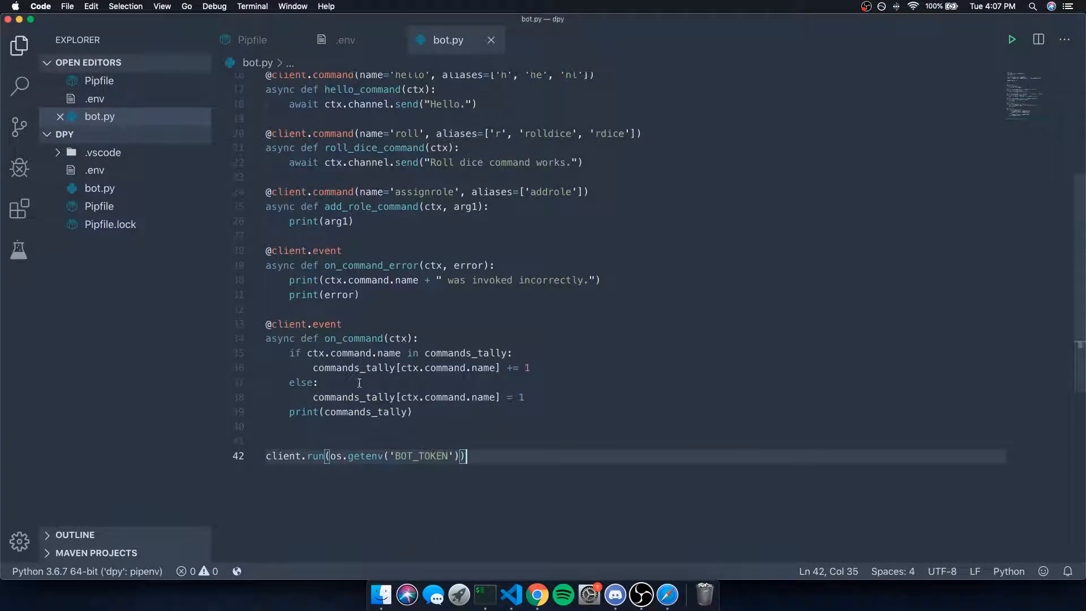
# - Test the bot in Discord's #support channel by sending -assignrole, -hello and a role command
pyautogui.click(614, 594)
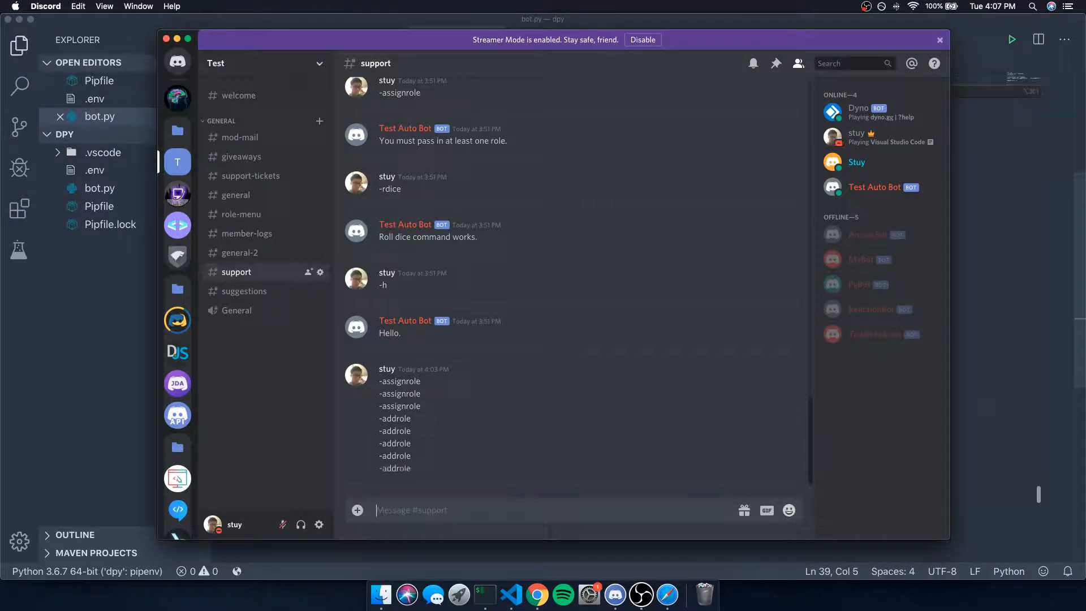
pyautogui.scroll(-3)
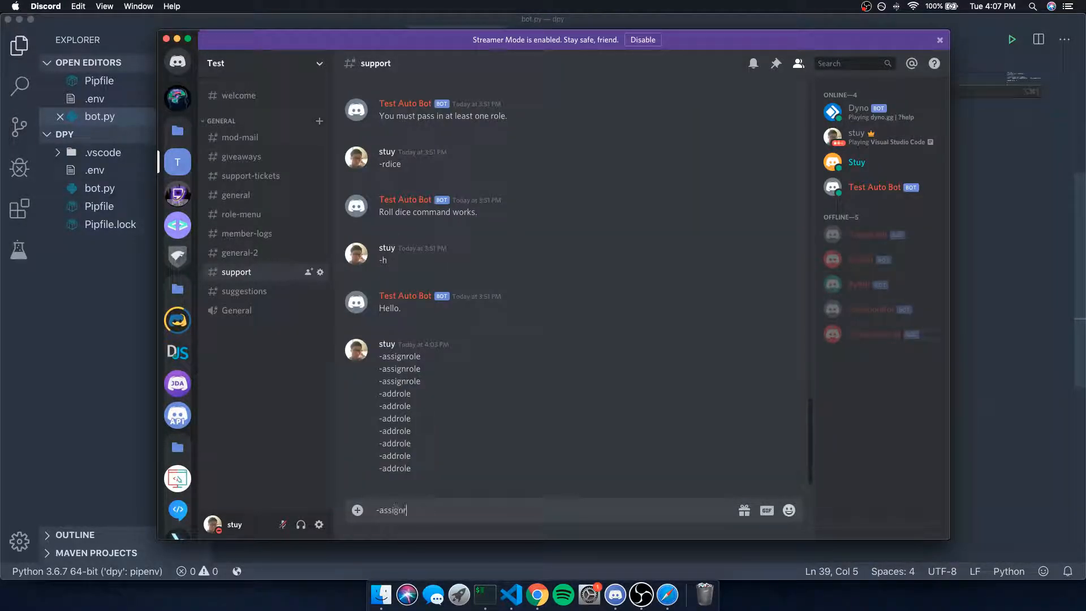
pyautogui.press('enter')
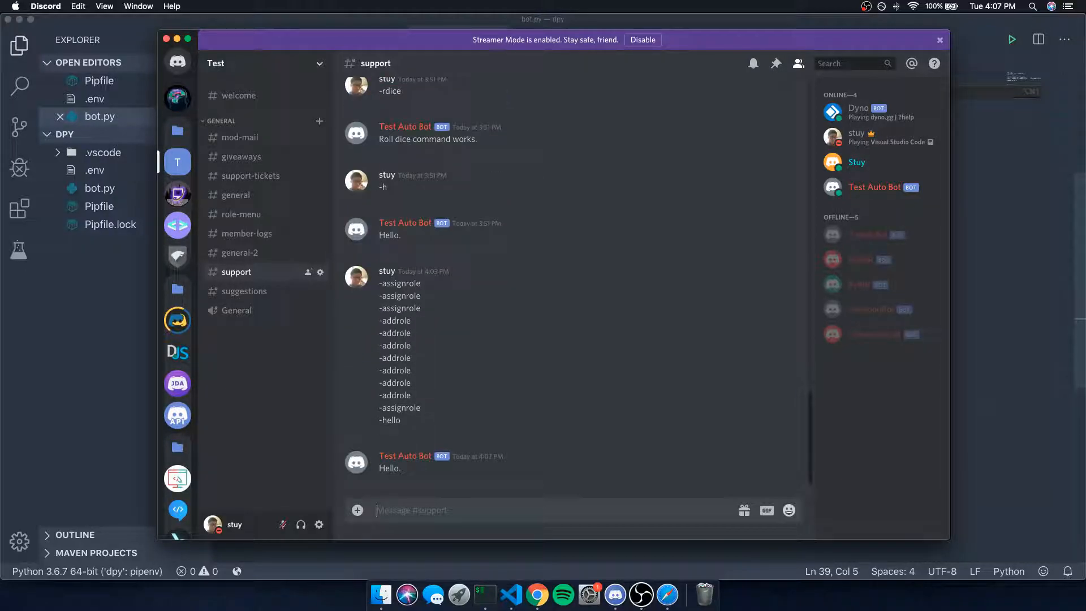
pyautogui.write('-hello')
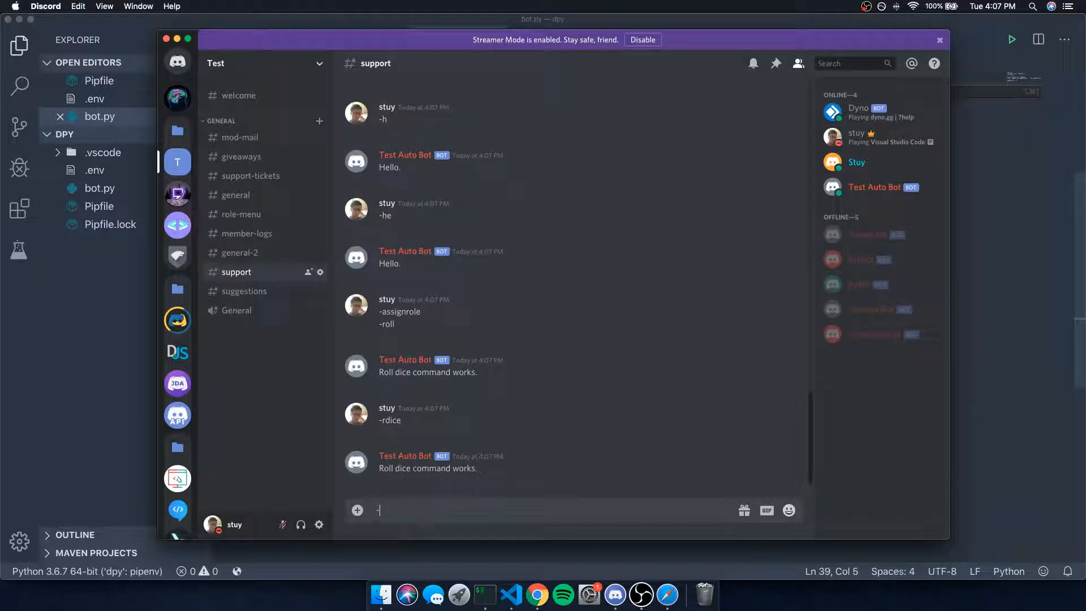
pyautogui.write('role')
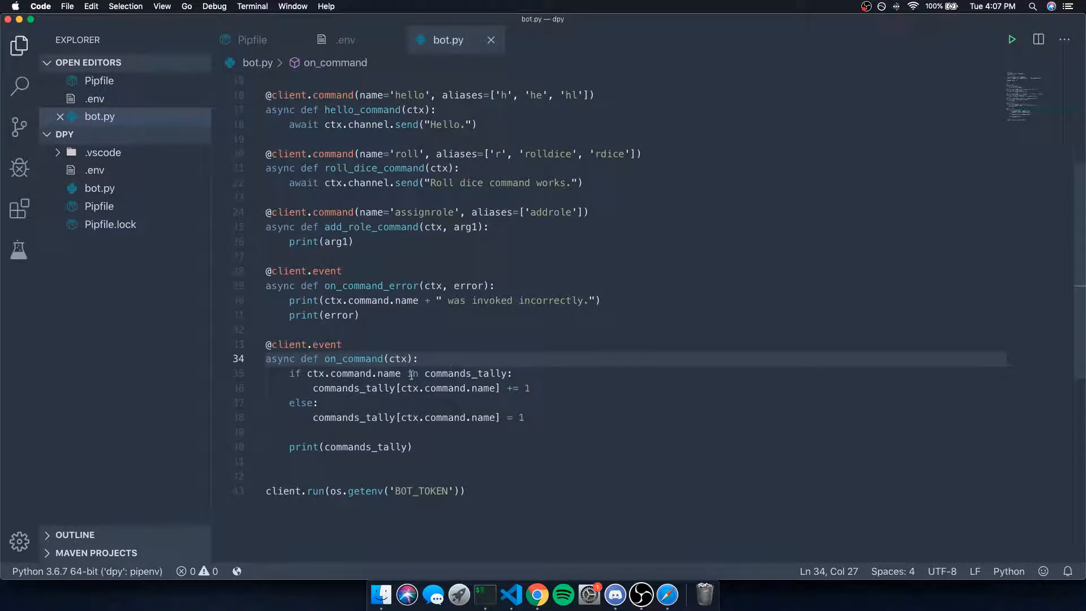
# - Wrap on_command's tally if/else in 'if ctx.command is not None:'
pyautogui.doubleClick(350, 373)
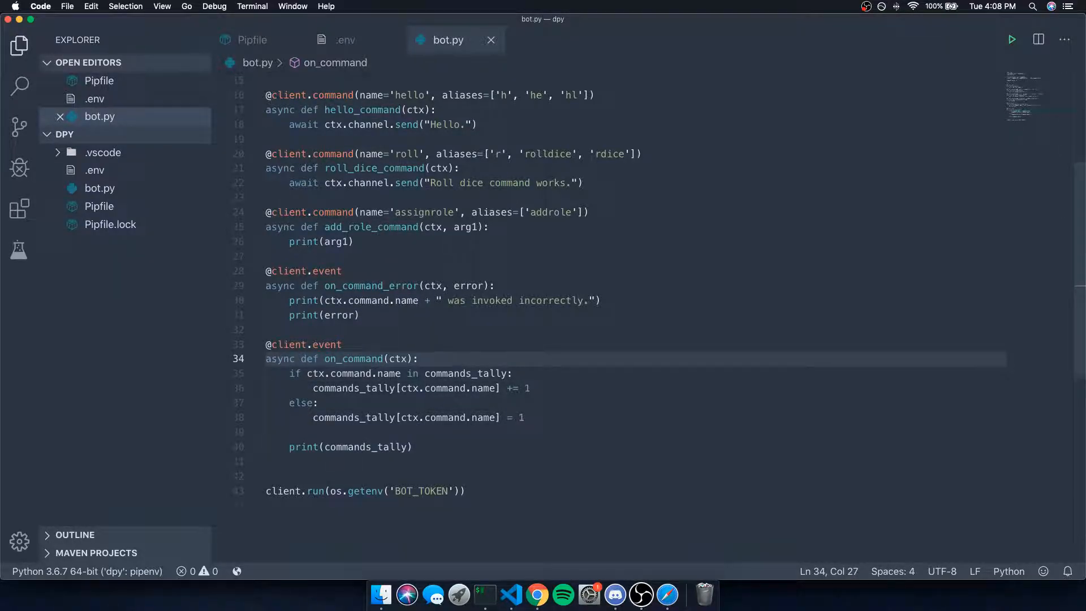
pyautogui.write('if ctxc')
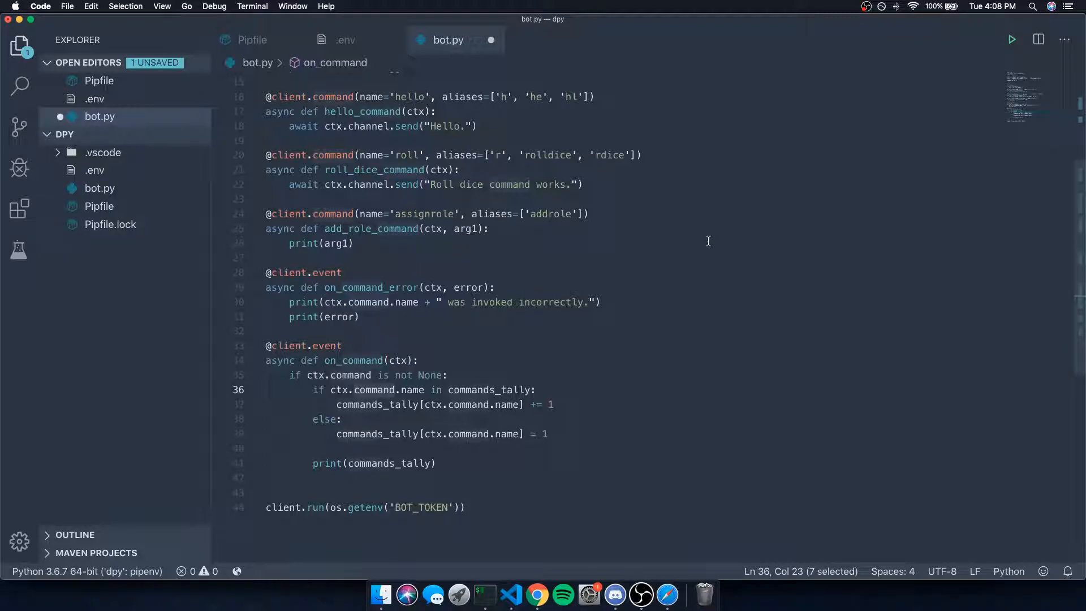
pyautogui.moveTo(684, 239)
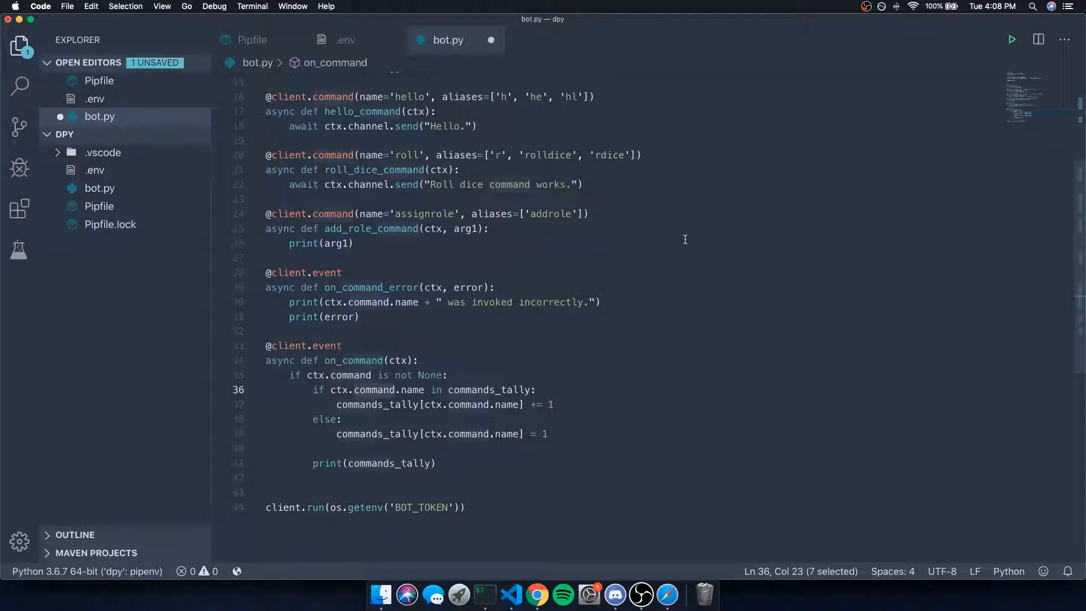
# - Alternate between Discord and bot.py to send -dice and -role and check the code
pyautogui.click(613, 594)
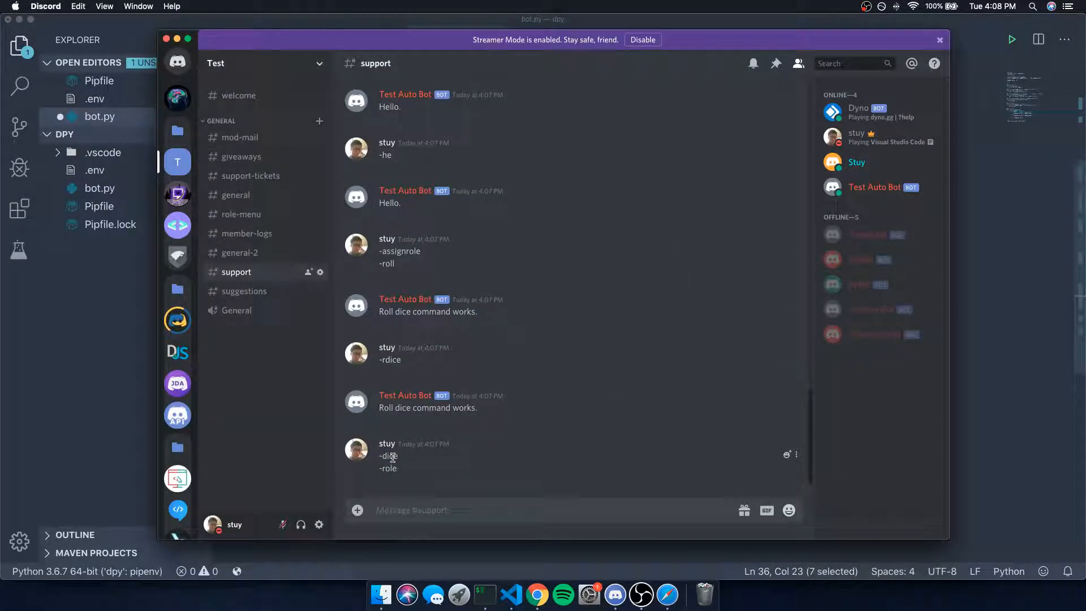
pyautogui.click(512, 594)
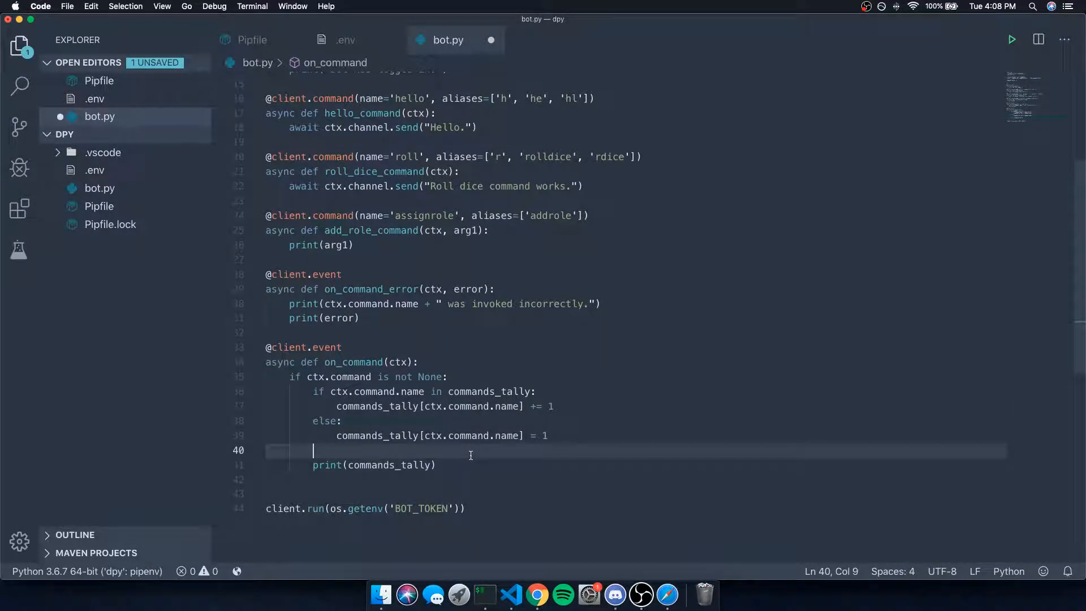
pyautogui.click(614, 594)
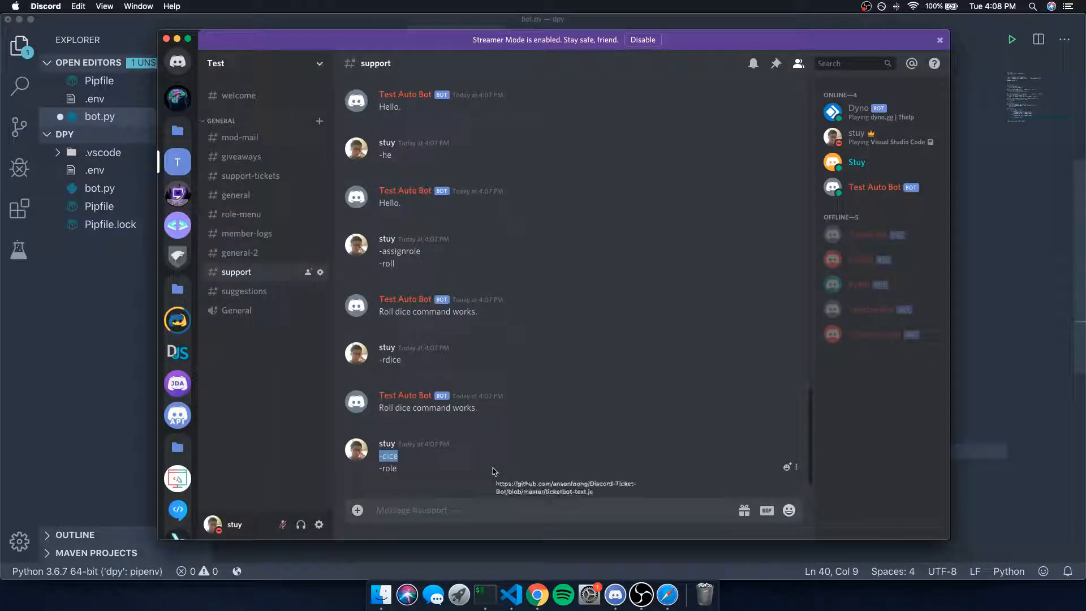
pyautogui.click(511, 594)
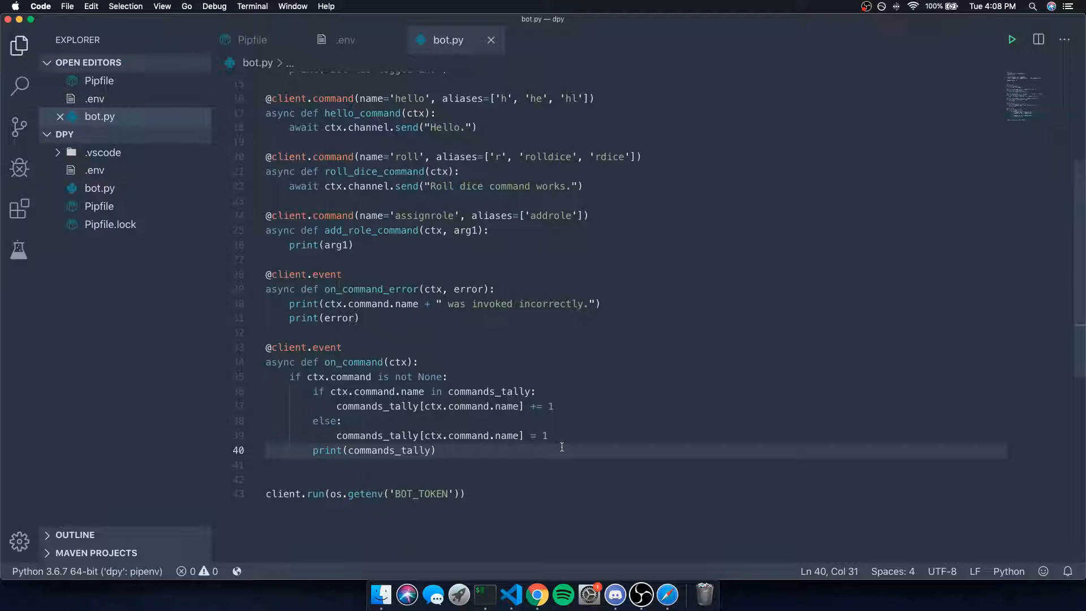
pyautogui.moveTo(537, 594)
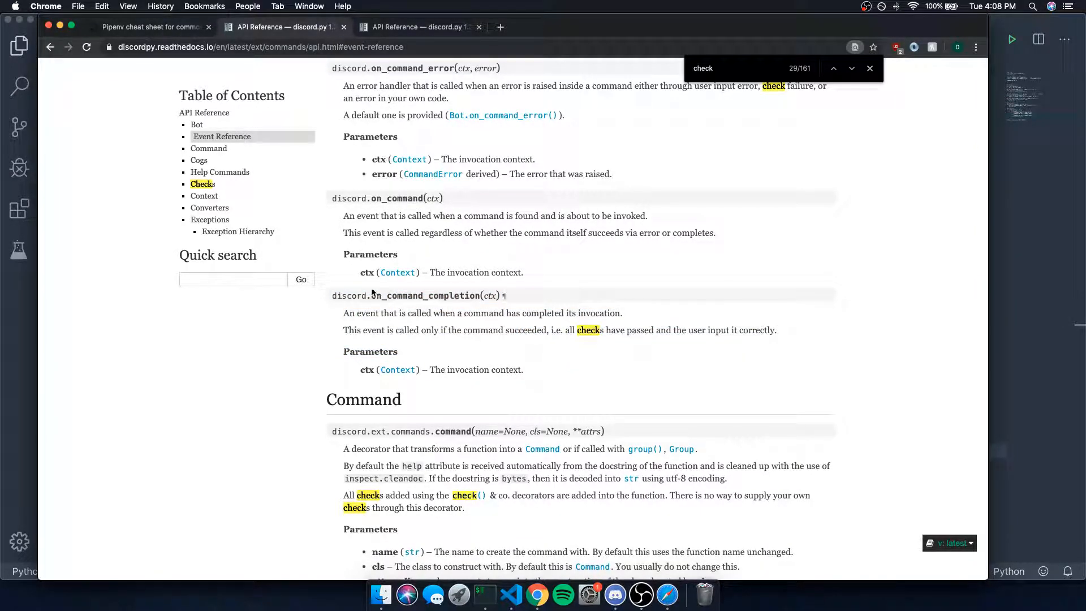
pyautogui.moveTo(19, 346)
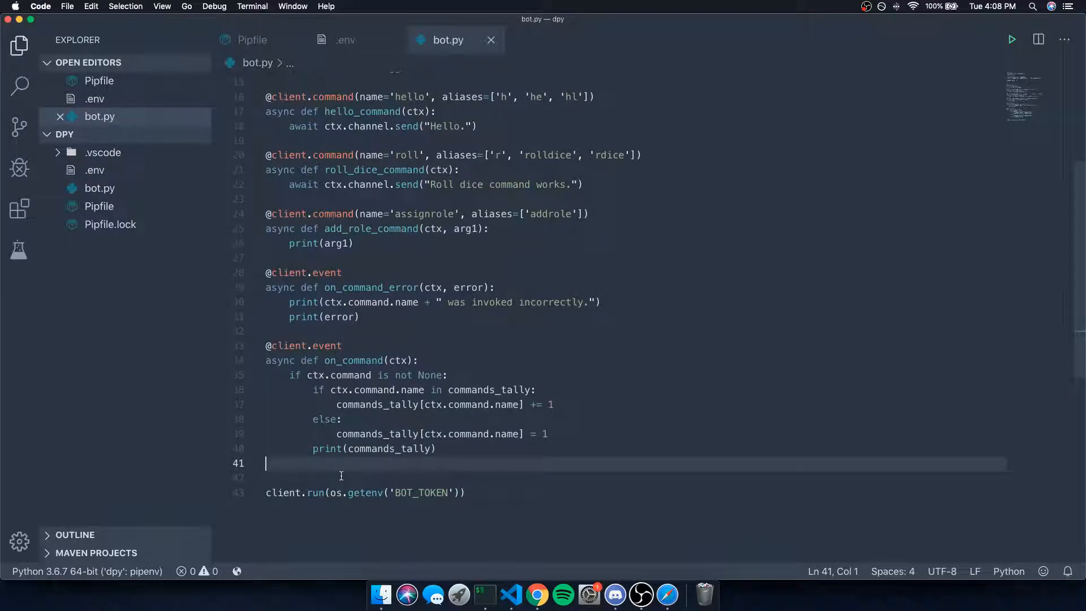
pyautogui.write('@client.event')
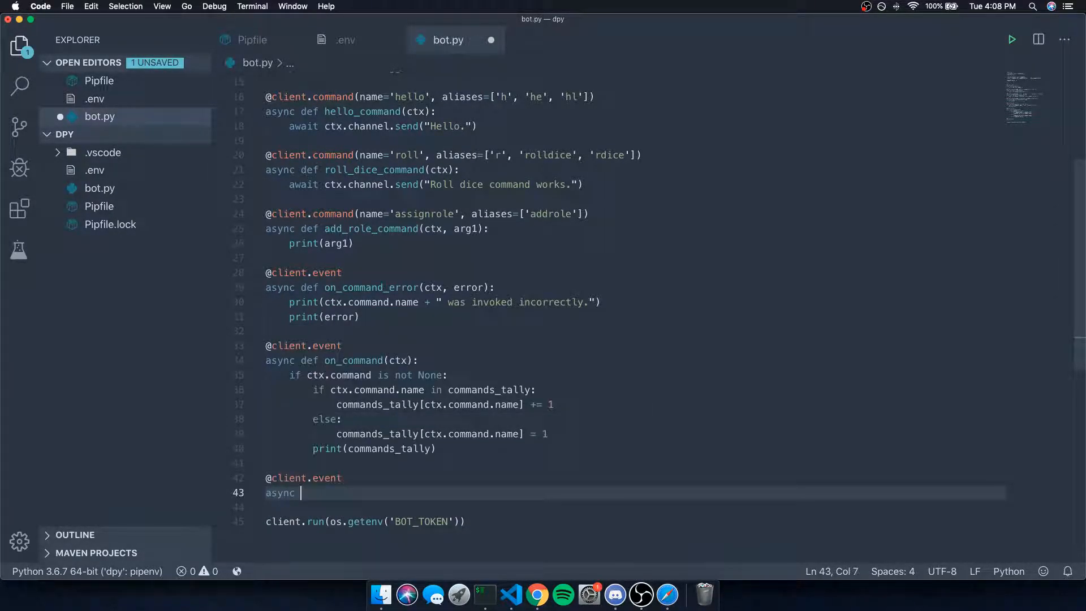
pyautogui.write('def on_comma')
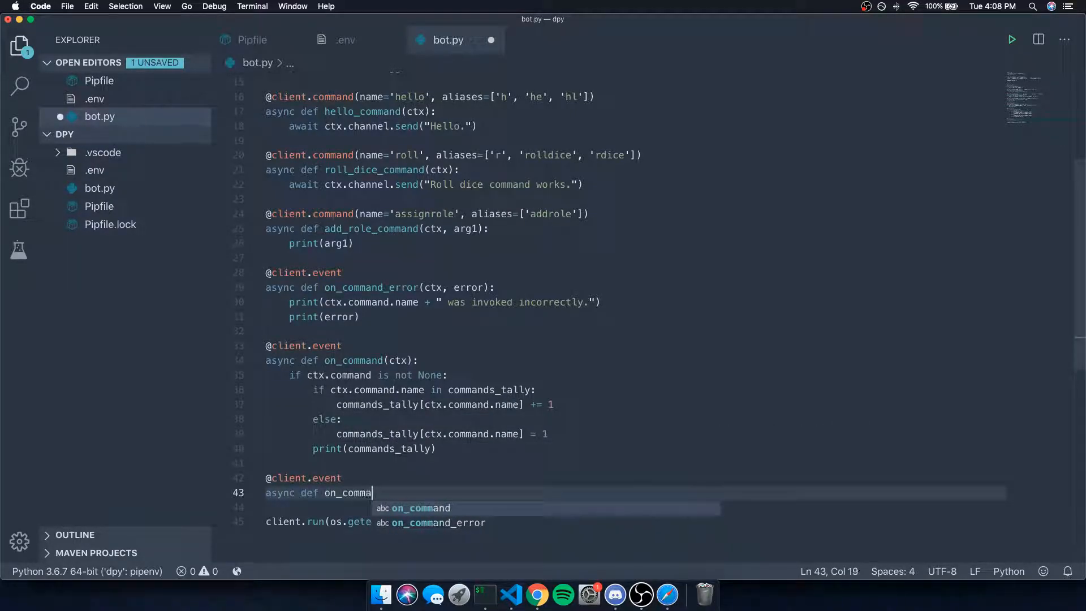
pyautogui.write('nd_com')
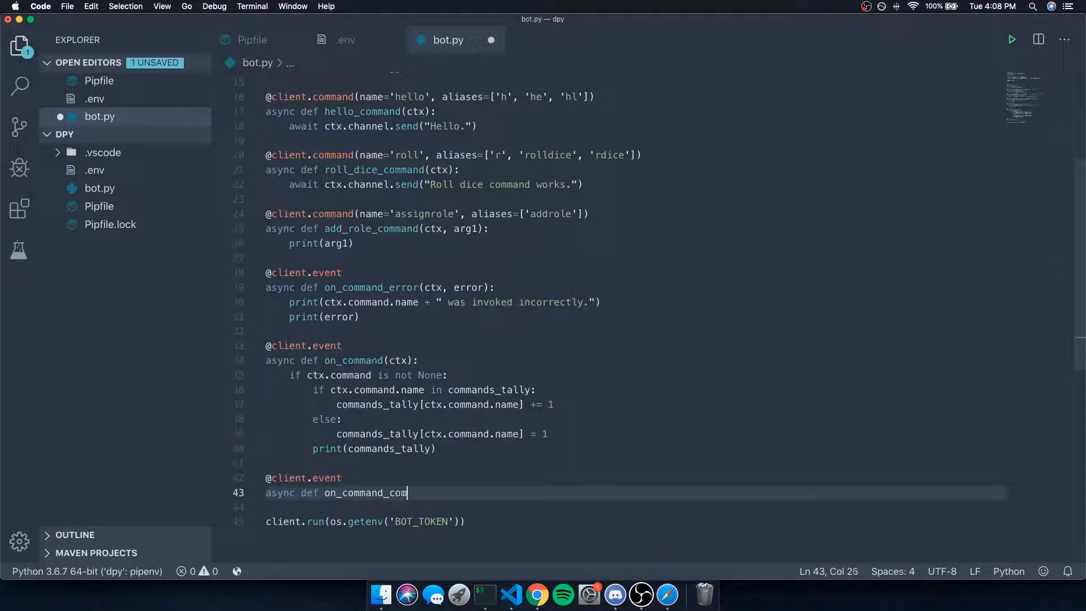
pyautogui.write('pletion(ctx):')
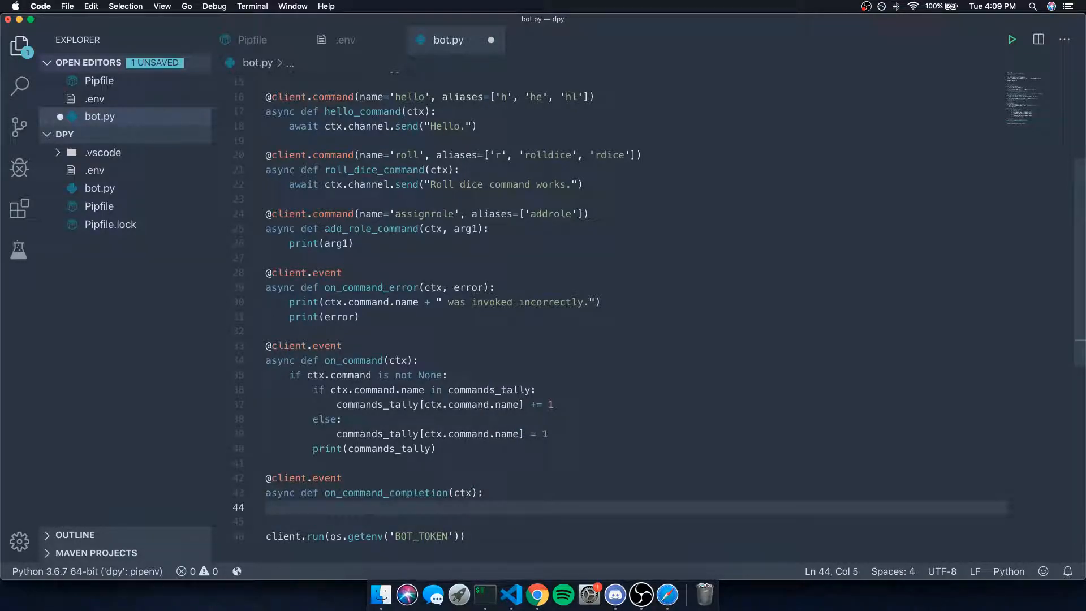
pyautogui.write('print()')
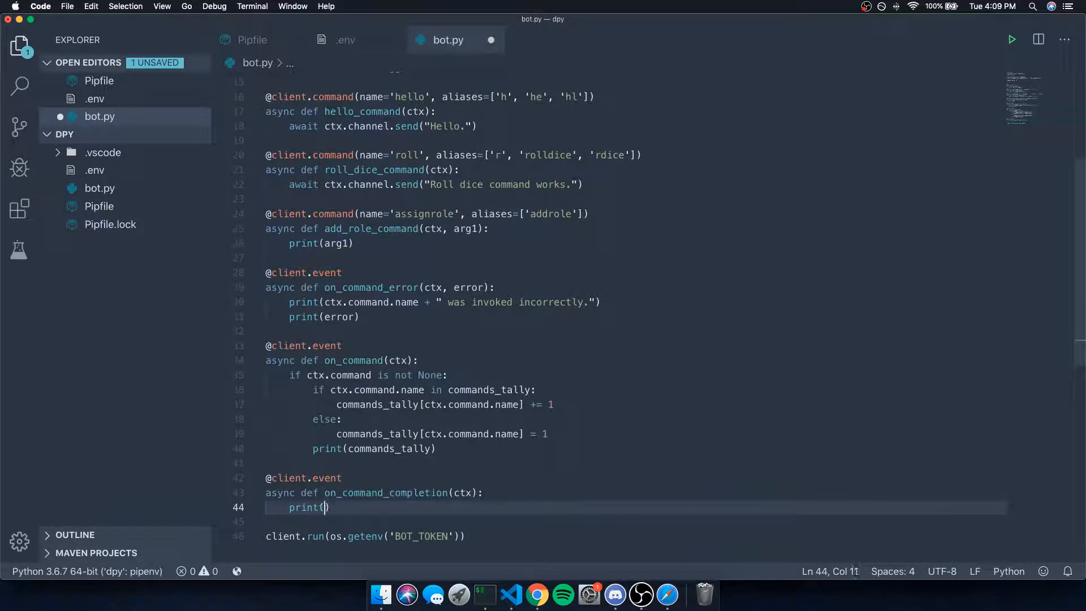
pyautogui.write('ctx.command.name + " was invoked')
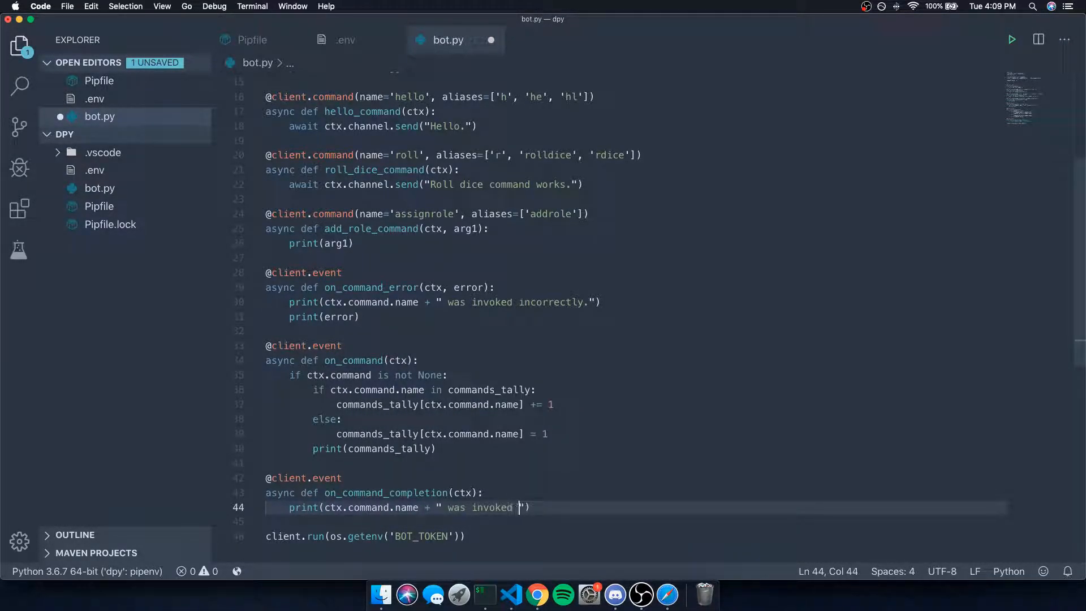
pyautogui.write('successfully.')
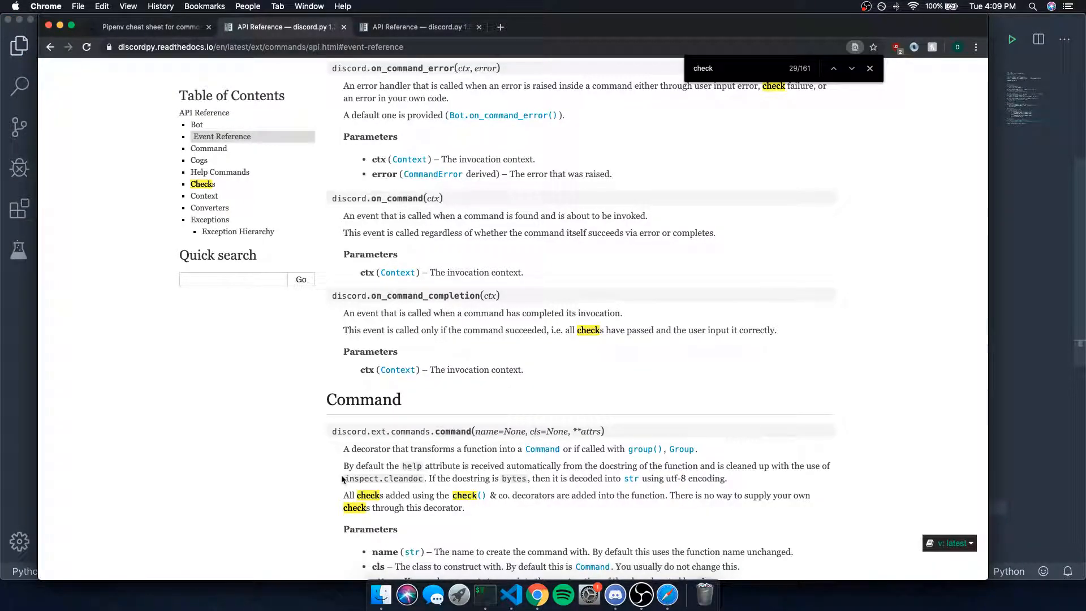
pyautogui.click(510, 595)
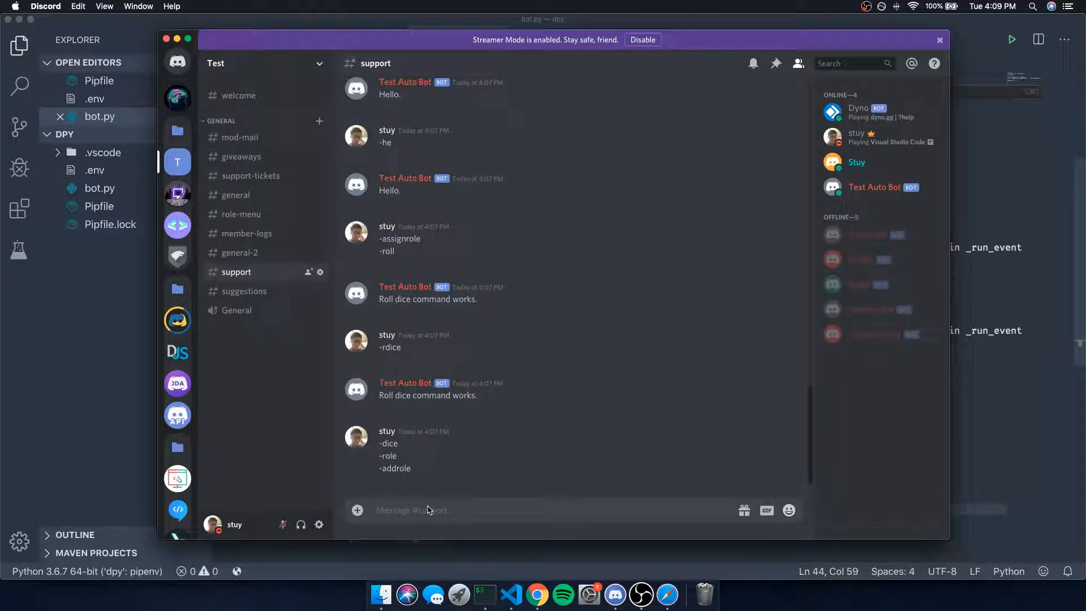
# - Type -addrole into the #support message box
pyautogui.write('-add')
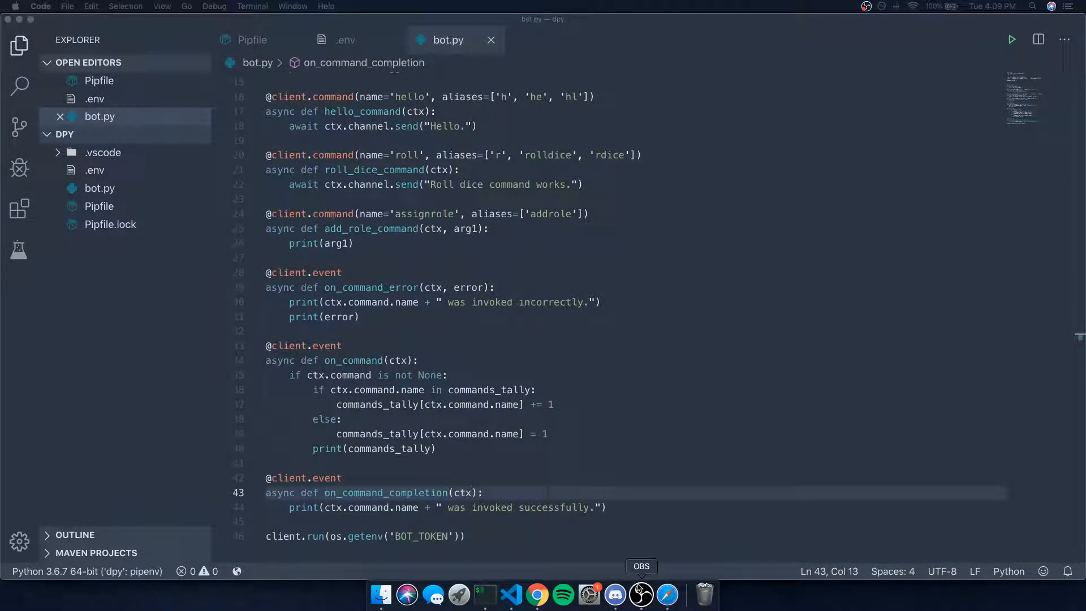
pyautogui.scroll(-3)
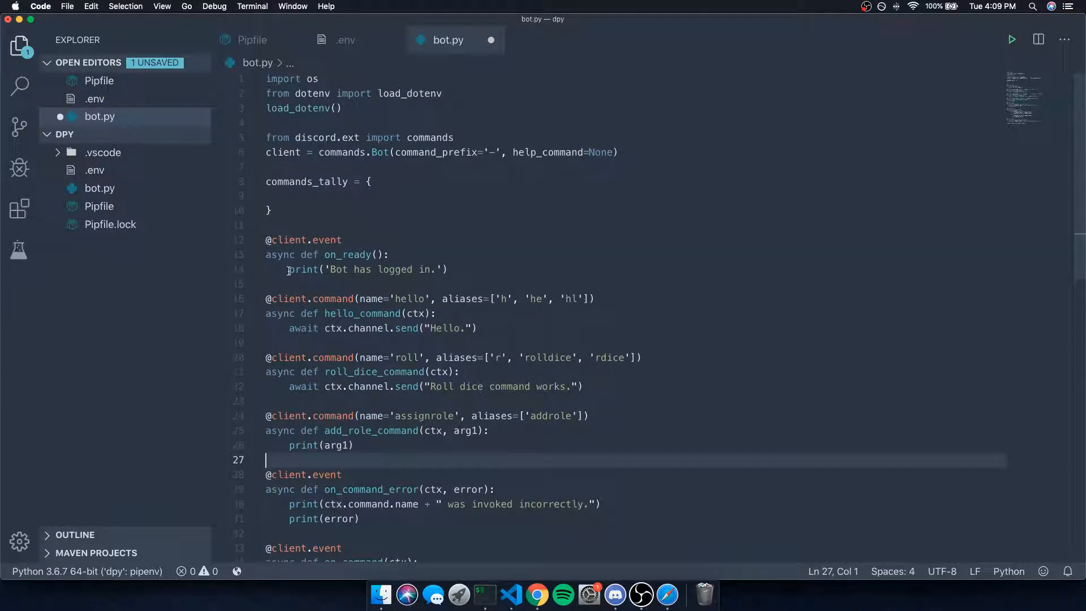
pyautogui.scroll(-3)
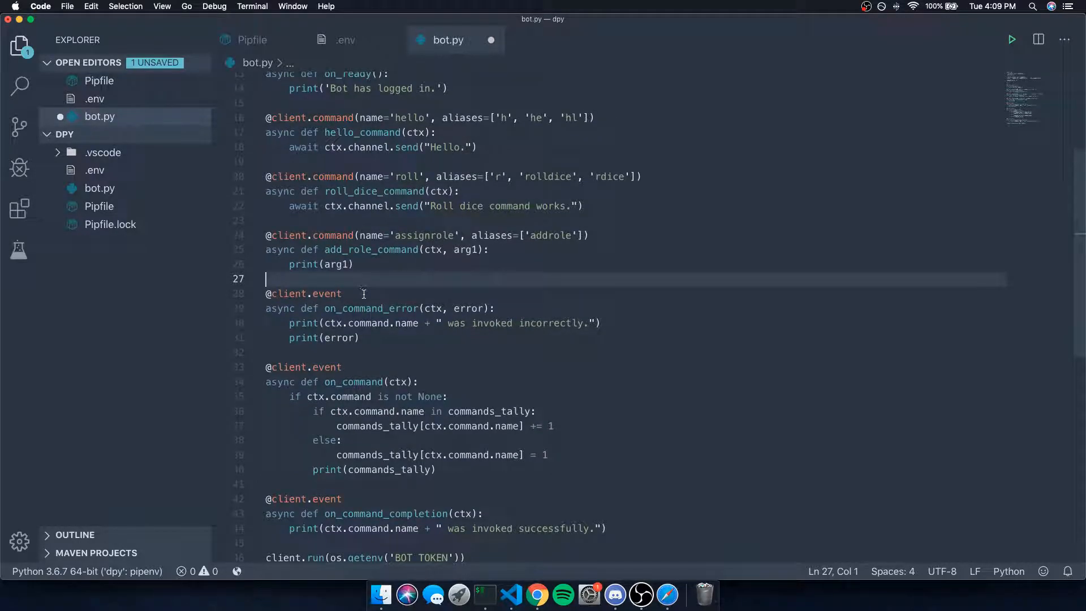
pyautogui.scroll(-3)
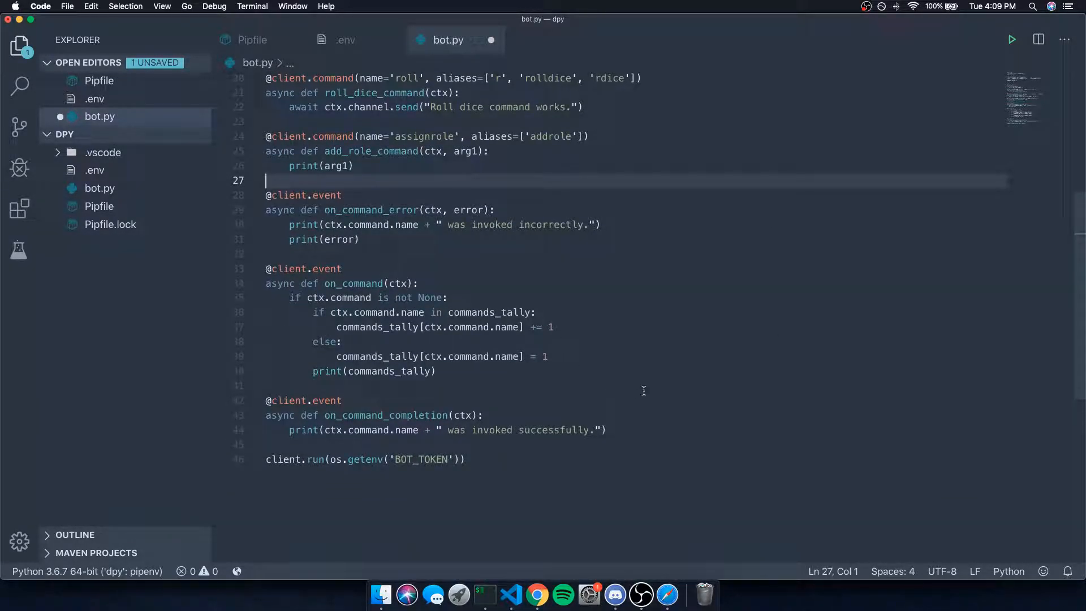